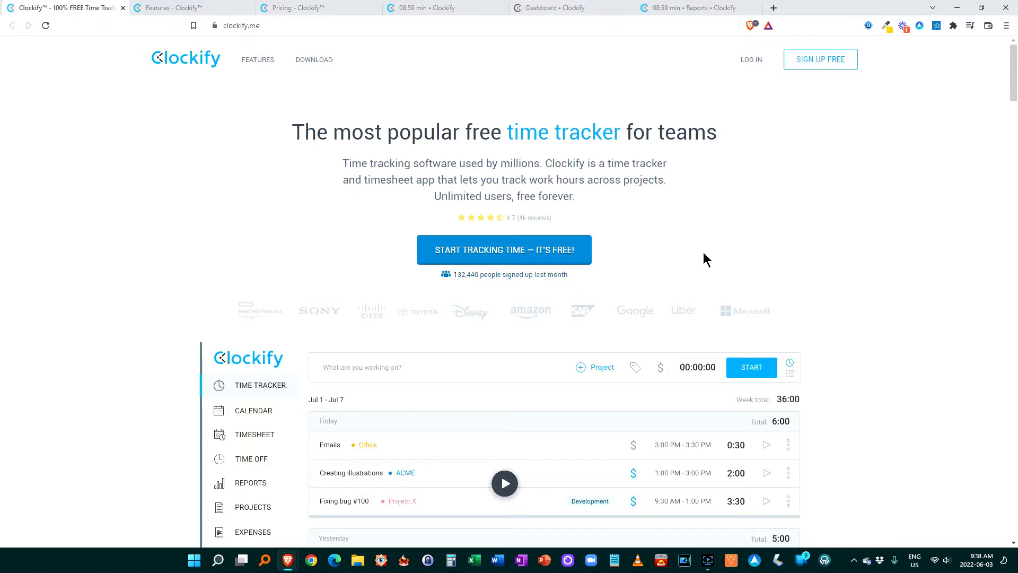
{"action": "mouse_move", "coordinate": [416, 87]}
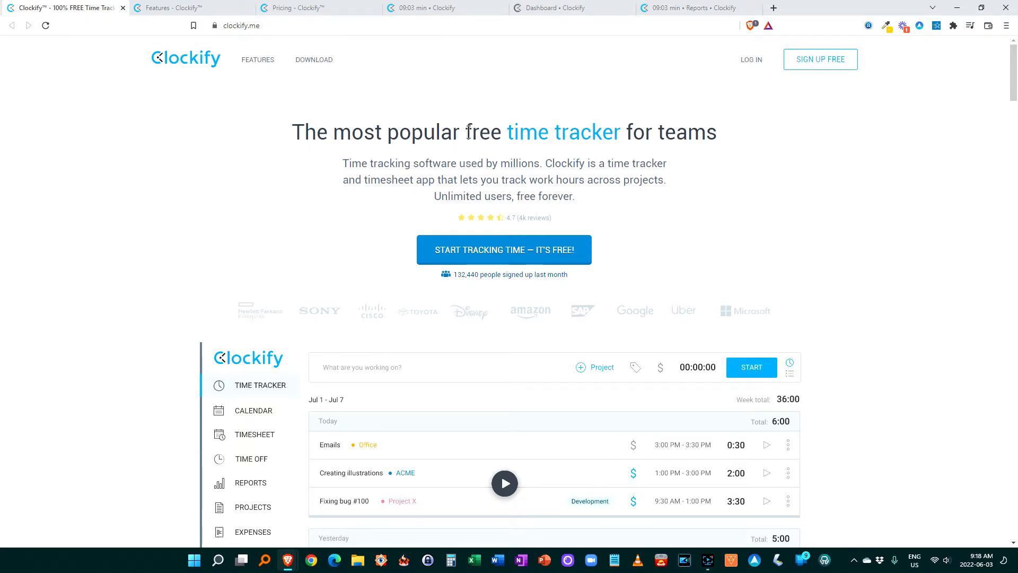
{"action": "mouse_move", "coordinate": [617, 168]}
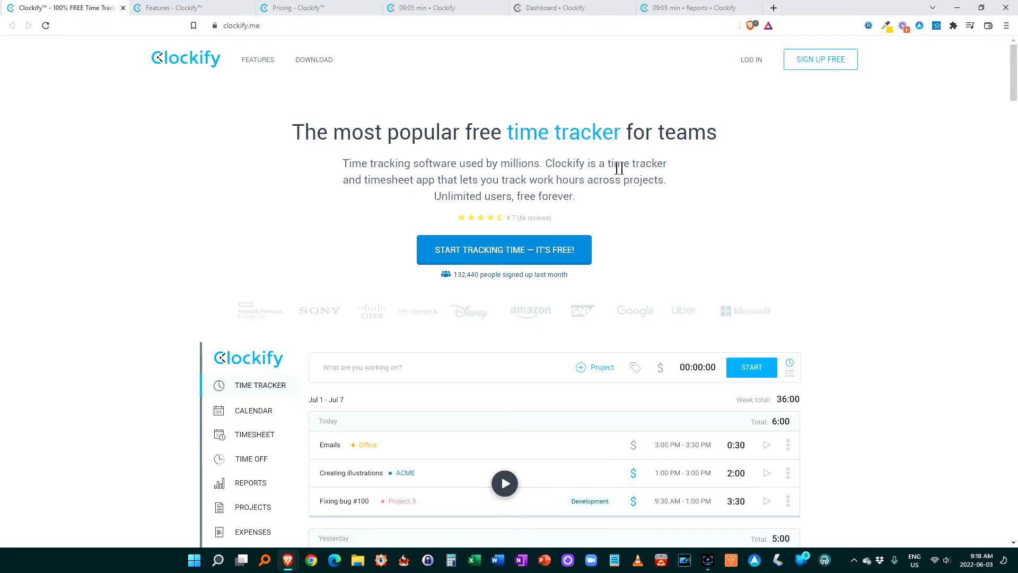
{"action": "mouse_move", "coordinate": [643, 213]}
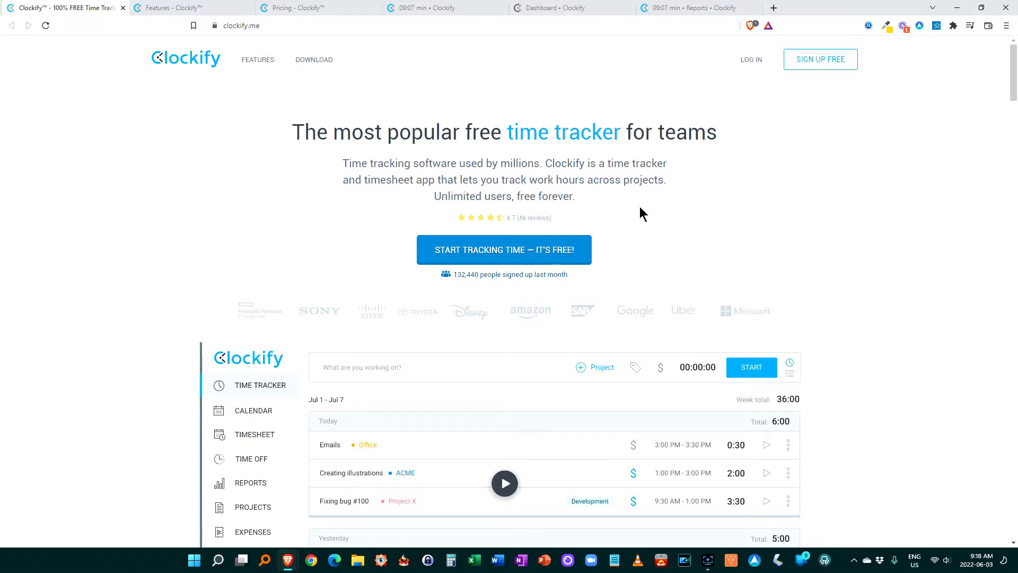
{"action": "mouse_move", "coordinate": [457, 284]}
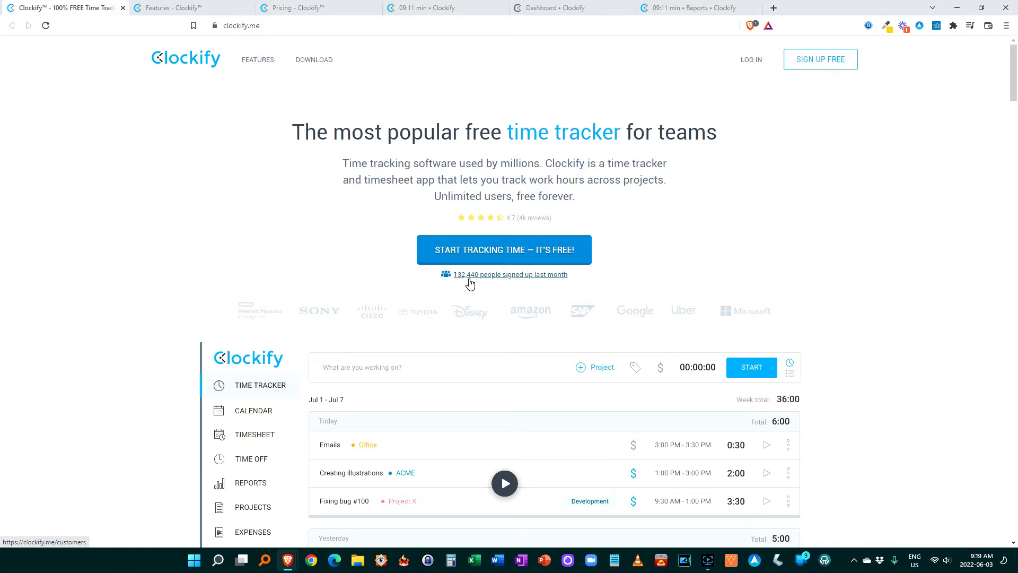
{"action": "mouse_move", "coordinate": [504, 249]}
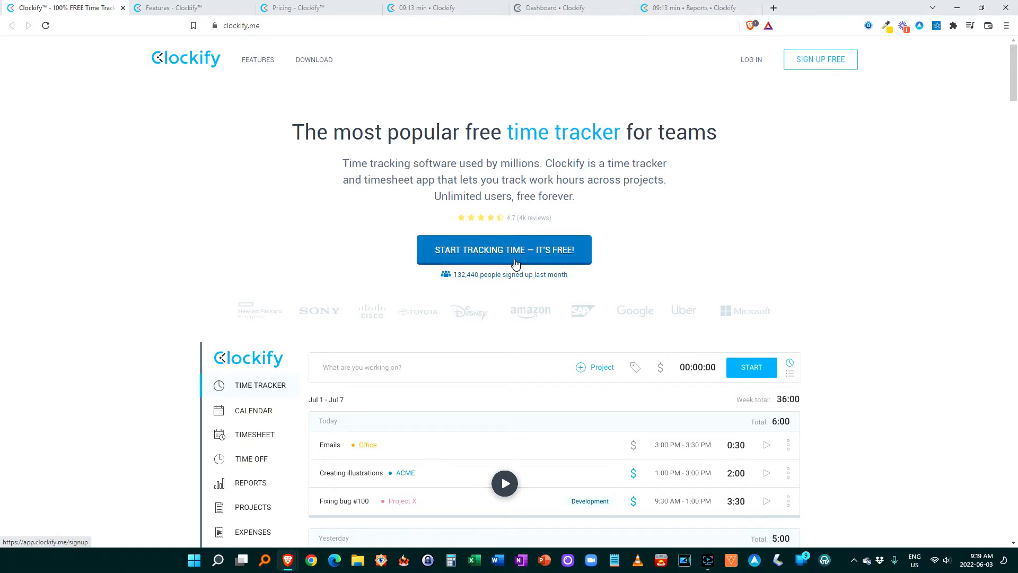
{"action": "mouse_move", "coordinate": [515, 224]}
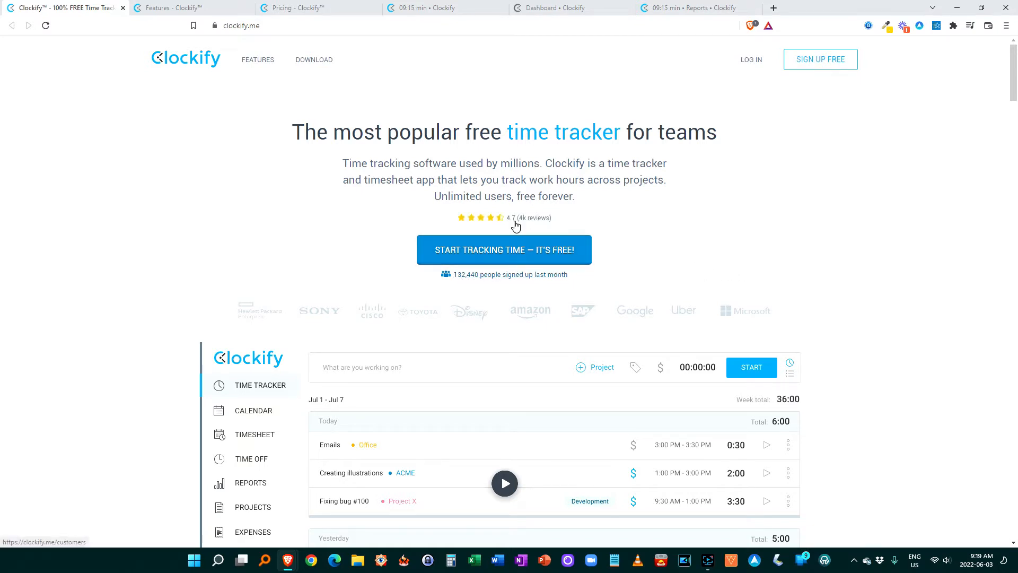
Scroll through the upper sections of the Clockify homepage
{"action": "scroll", "scroll_direction": "down", "scroll_amount": 3}
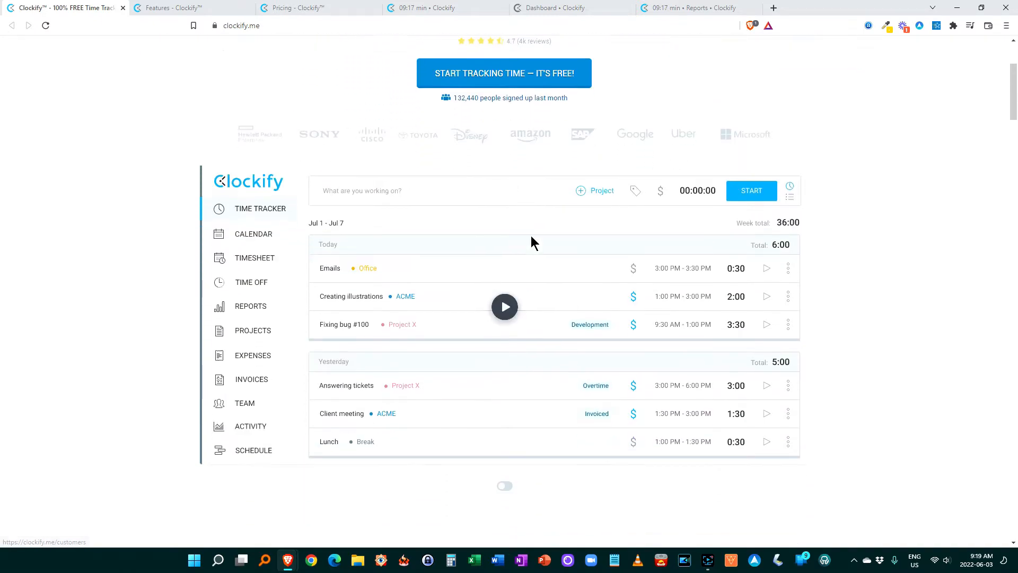
{"action": "scroll", "scroll_direction": "down", "scroll_amount": 3}
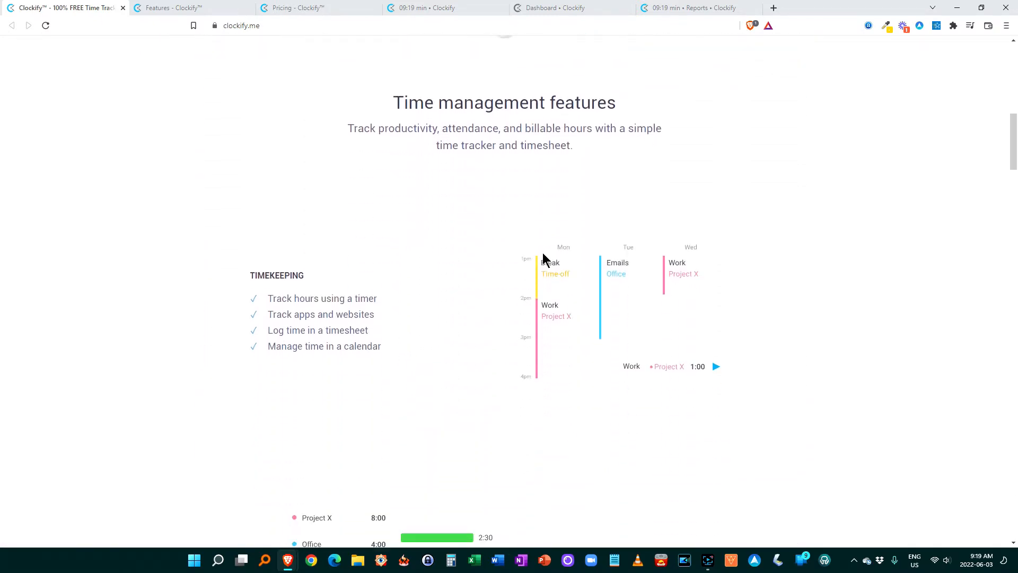
{"action": "scroll", "scroll_direction": "up", "scroll_amount": 3}
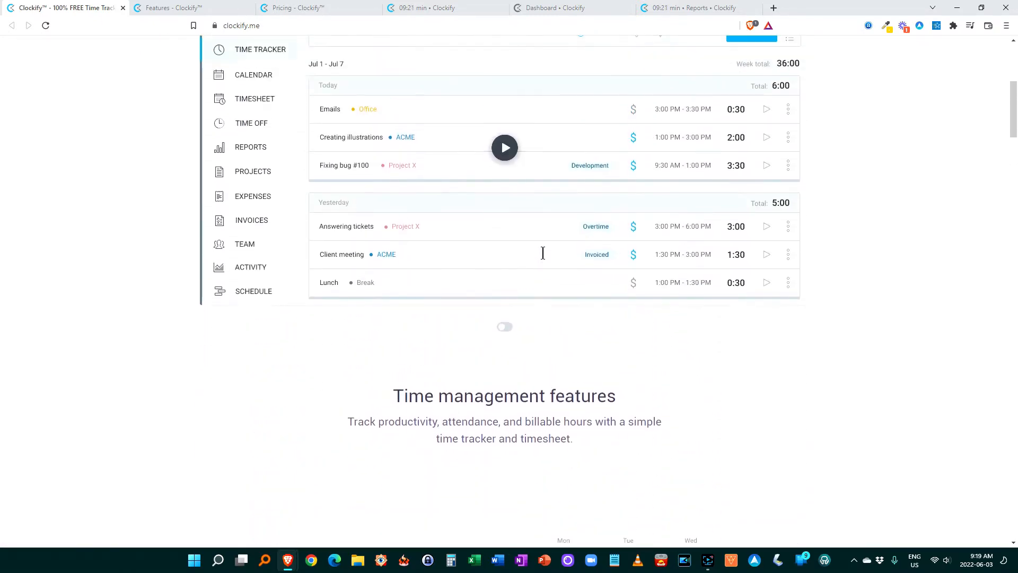
{"action": "scroll", "scroll_direction": "down", "scroll_amount": 3}
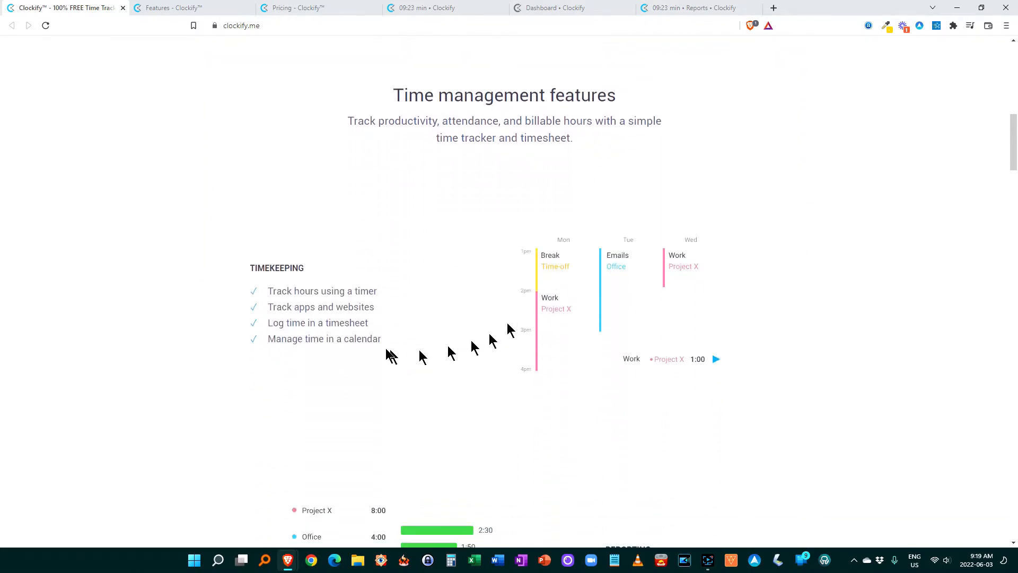
{"action": "mouse_move", "coordinate": [385, 327]}
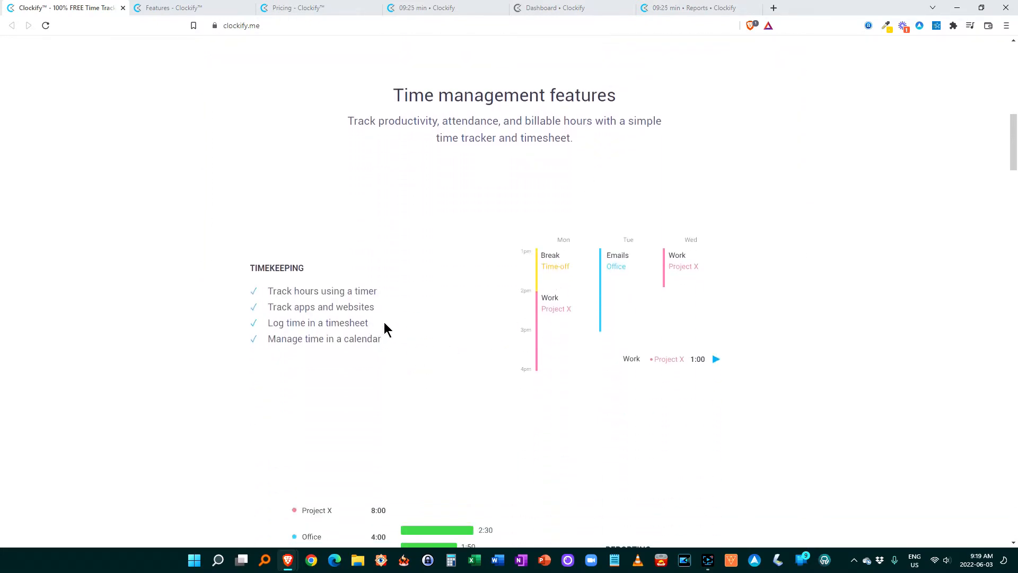
{"action": "scroll", "scroll_direction": "down", "scroll_amount": 3}
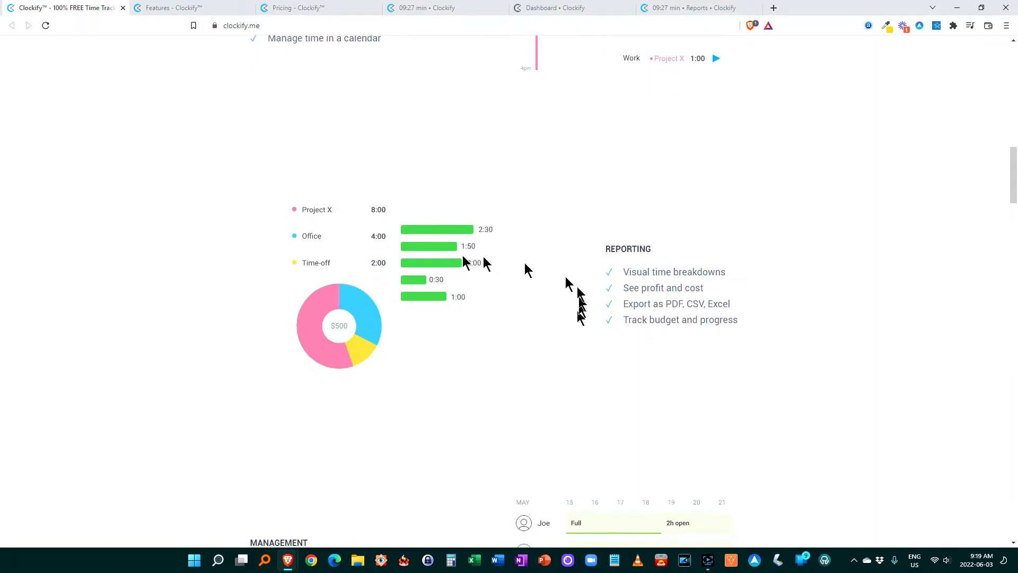
{"action": "scroll", "scroll_direction": "down", "scroll_amount": 3}
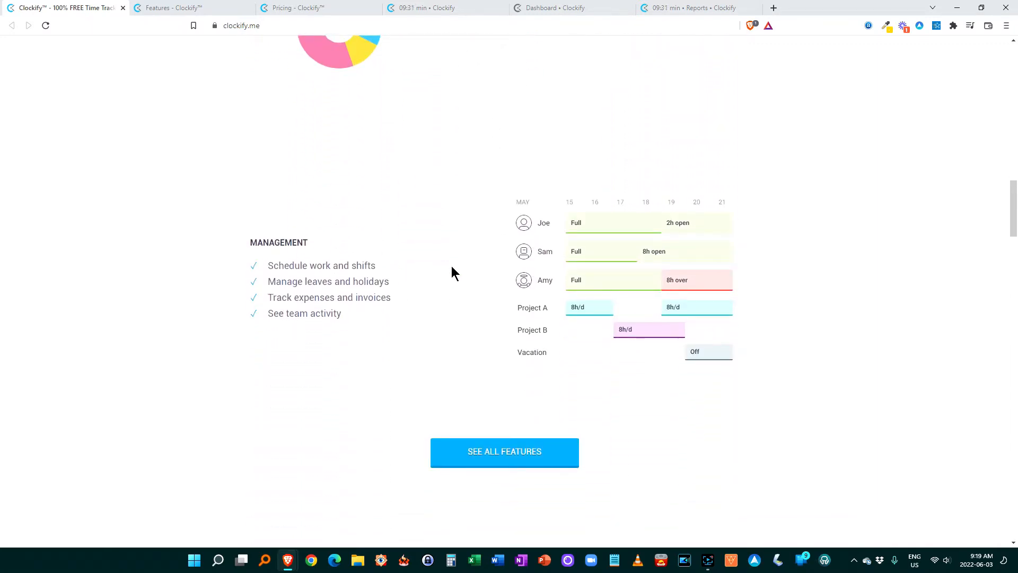
Scroll down to the homepage apps section, then view the Features and Pricing pages
{"action": "scroll", "scroll_direction": "down", "scroll_amount": 3}
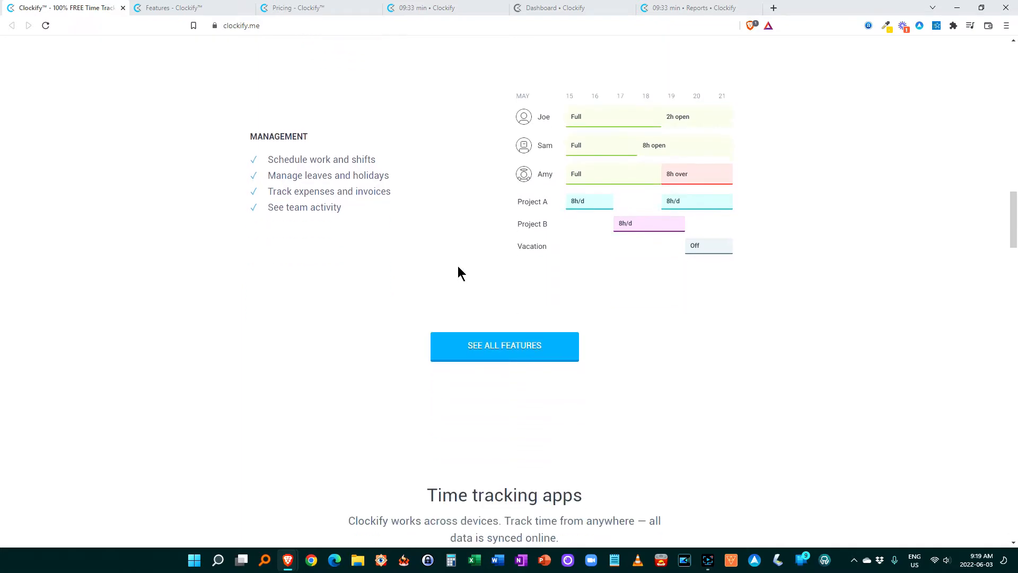
{"action": "scroll", "scroll_direction": "down", "scroll_amount": 3}
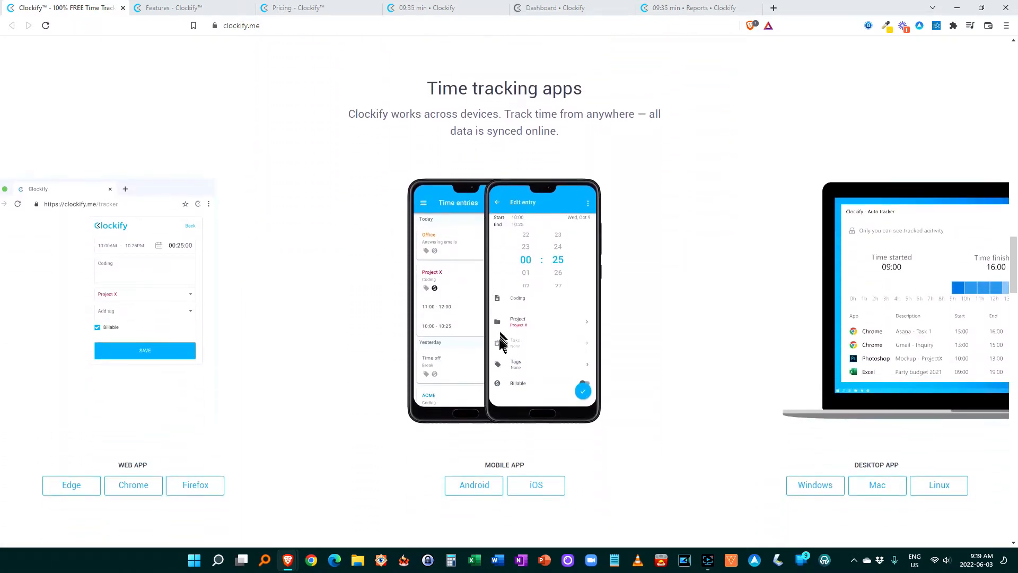
{"action": "mouse_move", "coordinate": [497, 354]}
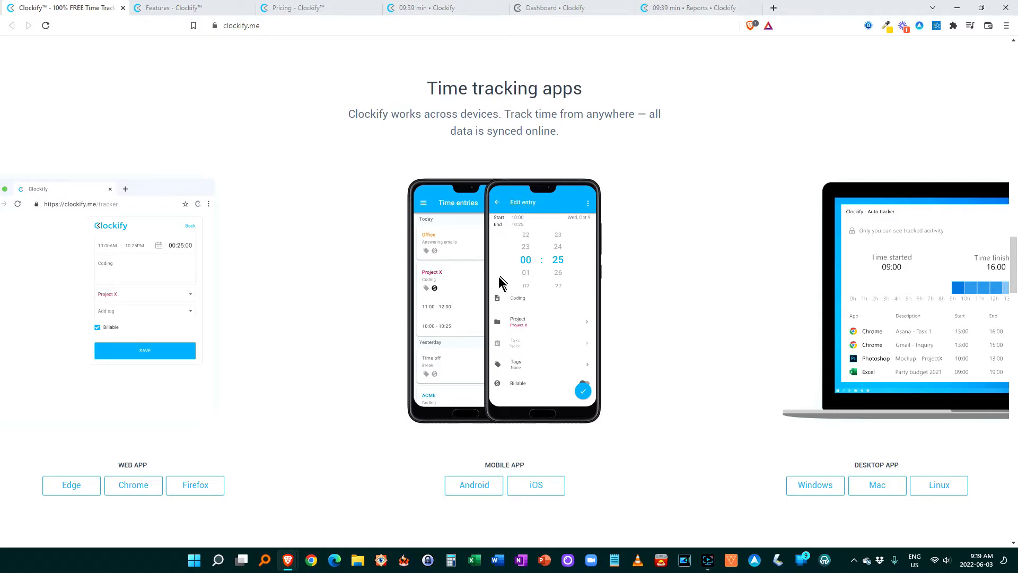
{"action": "scroll", "scroll_direction": "down", "scroll_amount": 3}
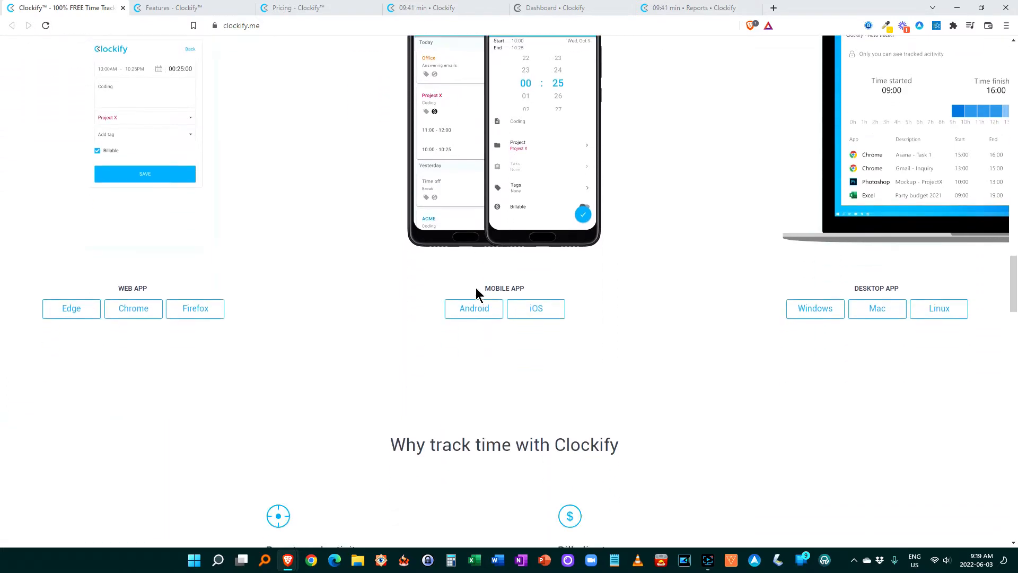
{"action": "scroll", "scroll_direction": "down", "scroll_amount": 3}
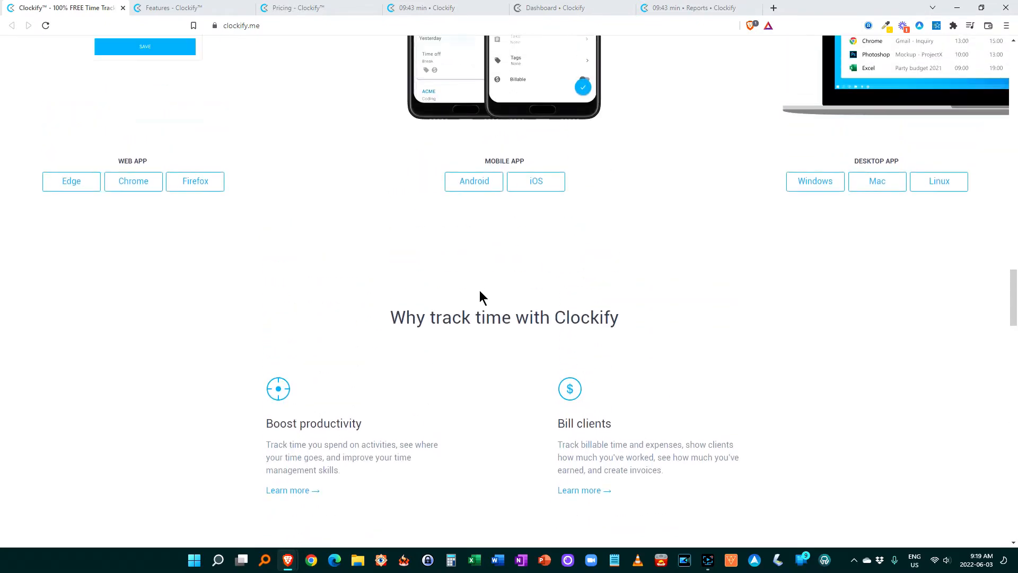
{"action": "scroll", "scroll_direction": "down", "scroll_amount": 3}
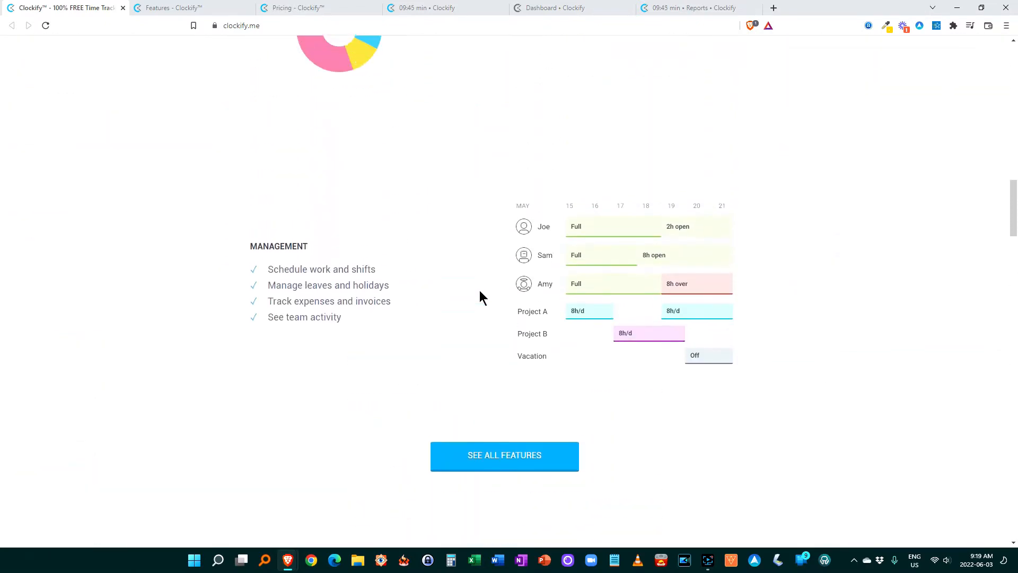
{"action": "left_click", "coordinate": [503, 454]}
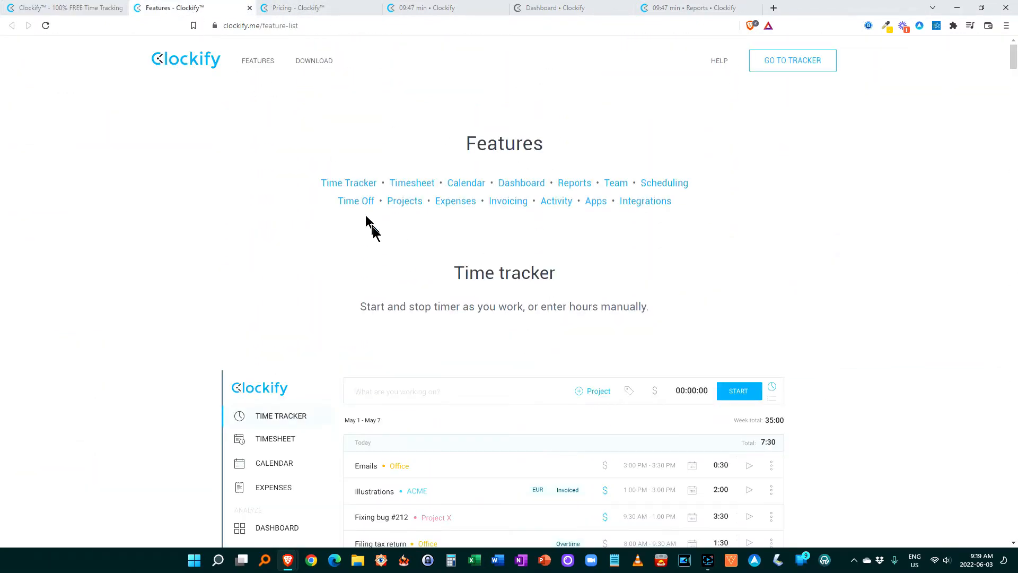
{"action": "left_click", "coordinate": [293, 8]}
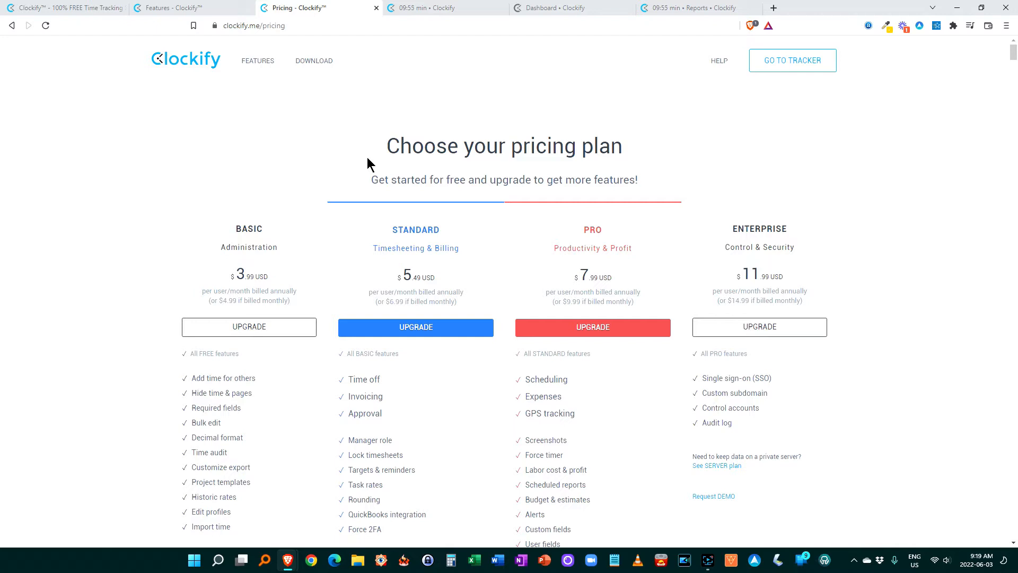
{"action": "mouse_move", "coordinate": [290, 212]}
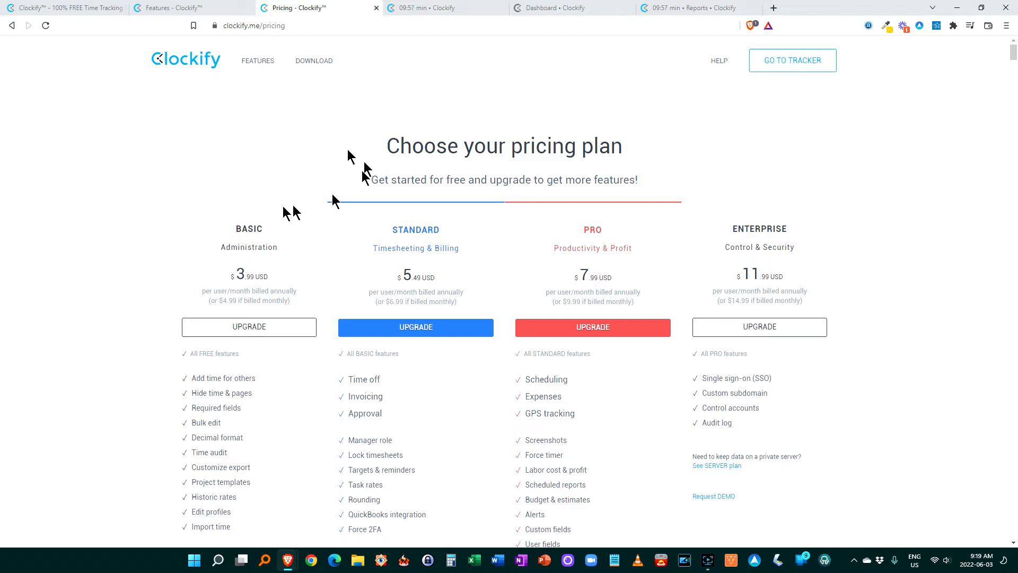
Scroll the pricing page to see each plan's feature list
{"action": "scroll", "scroll_direction": "down", "scroll_amount": 3}
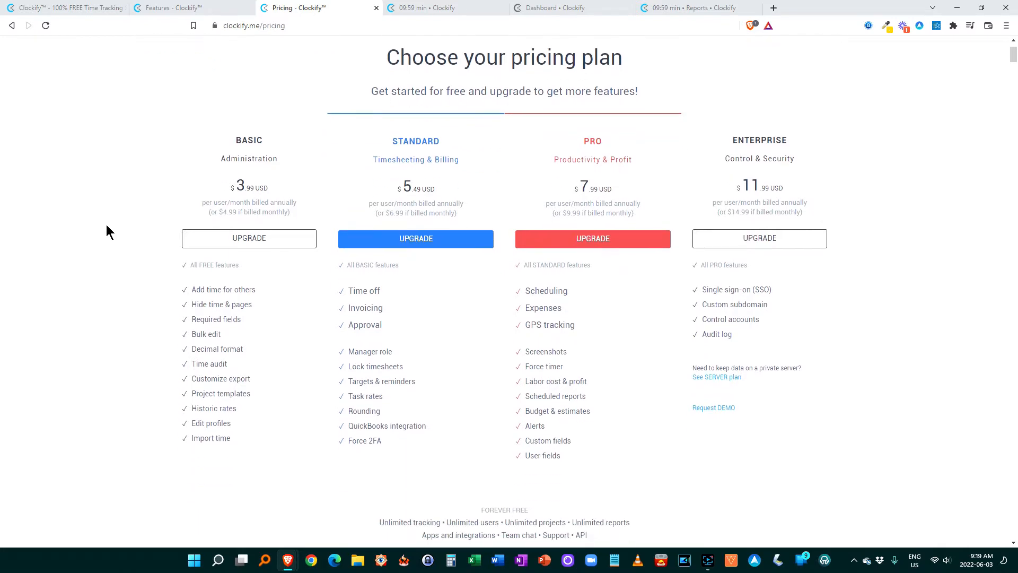
{"action": "mouse_move", "coordinate": [255, 259]}
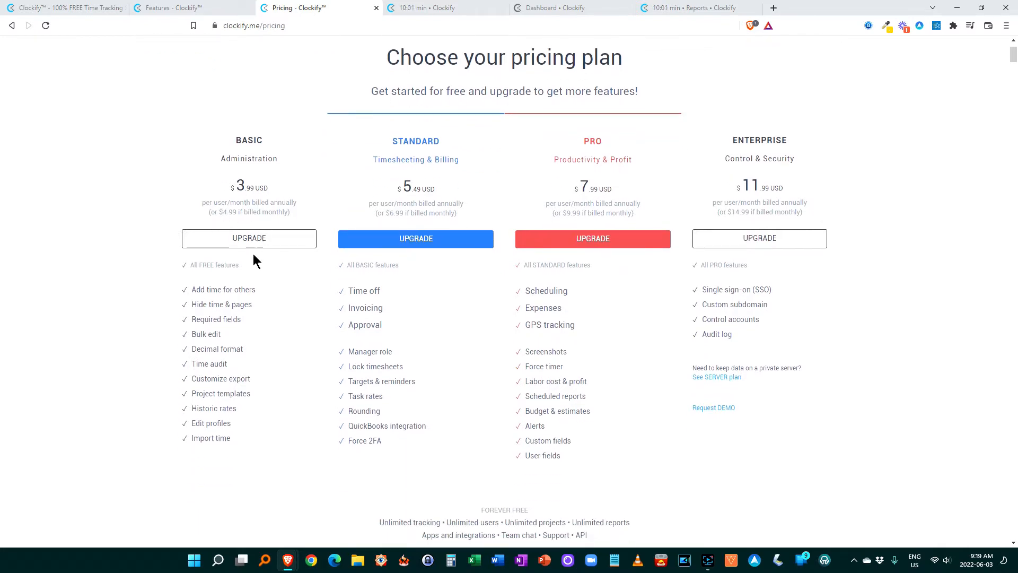
{"action": "mouse_move", "coordinate": [526, 227]}
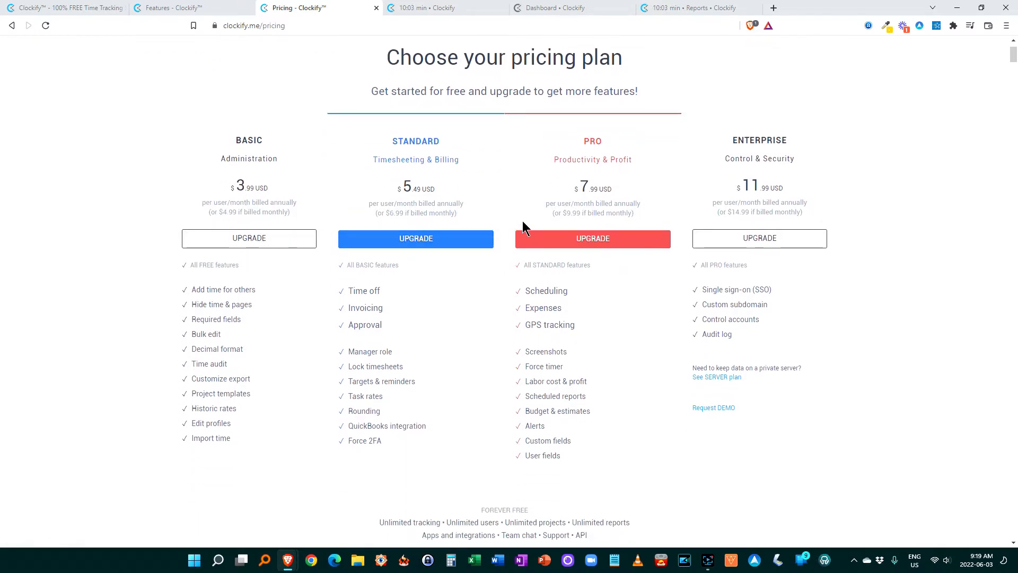
{"action": "mouse_move", "coordinate": [296, 224]}
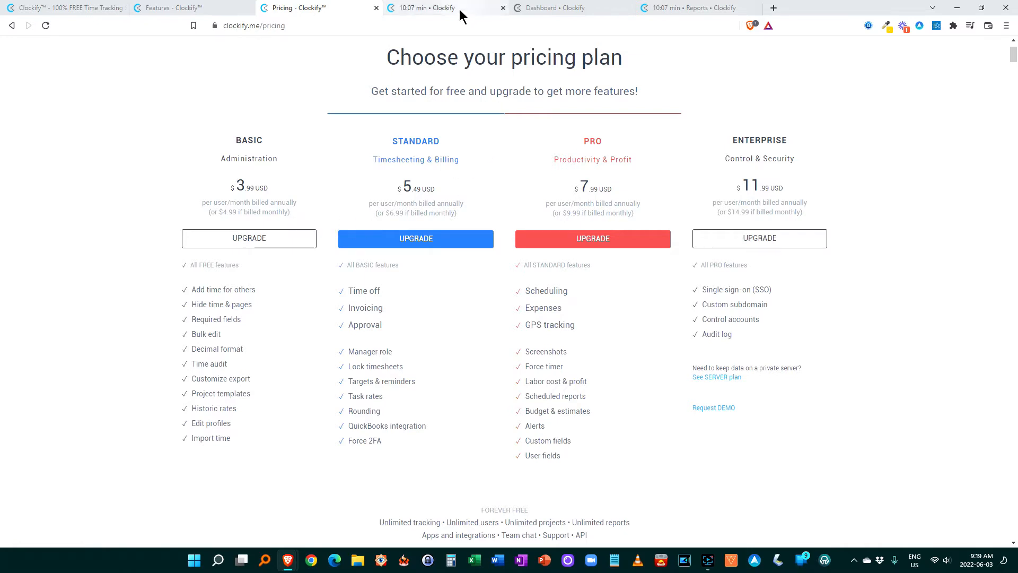
Return to the tracker and select the running 'content development' entry's description and project
{"action": "left_click", "coordinate": [422, 8]}
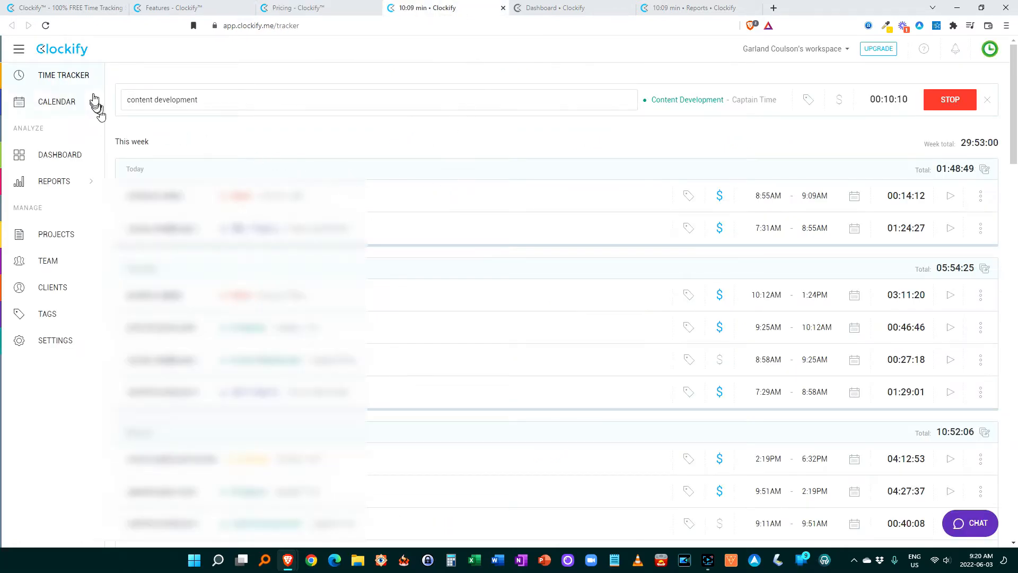
{"action": "mouse_move", "coordinate": [84, 51]}
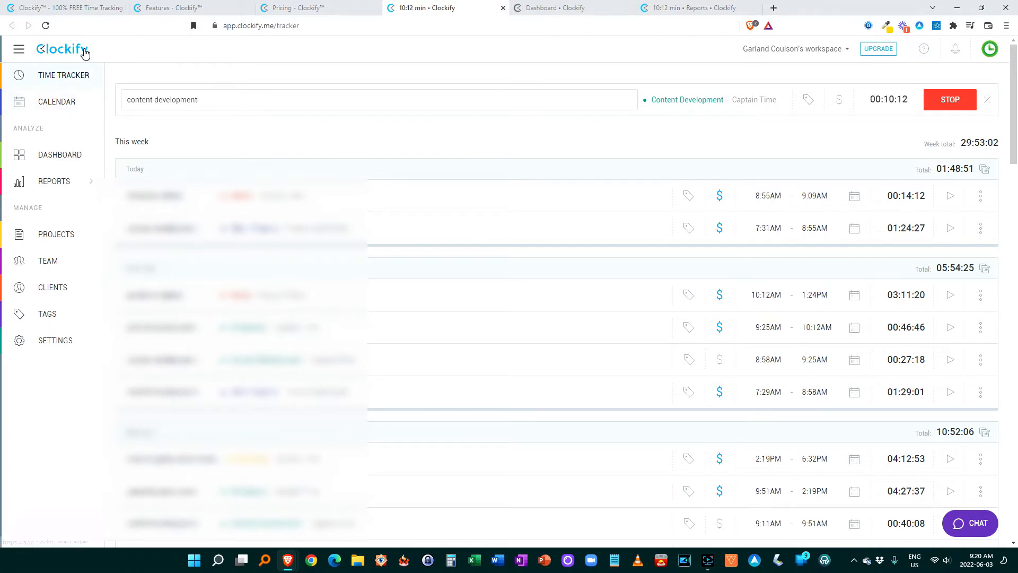
{"action": "double_click", "coordinate": [185, 99]}
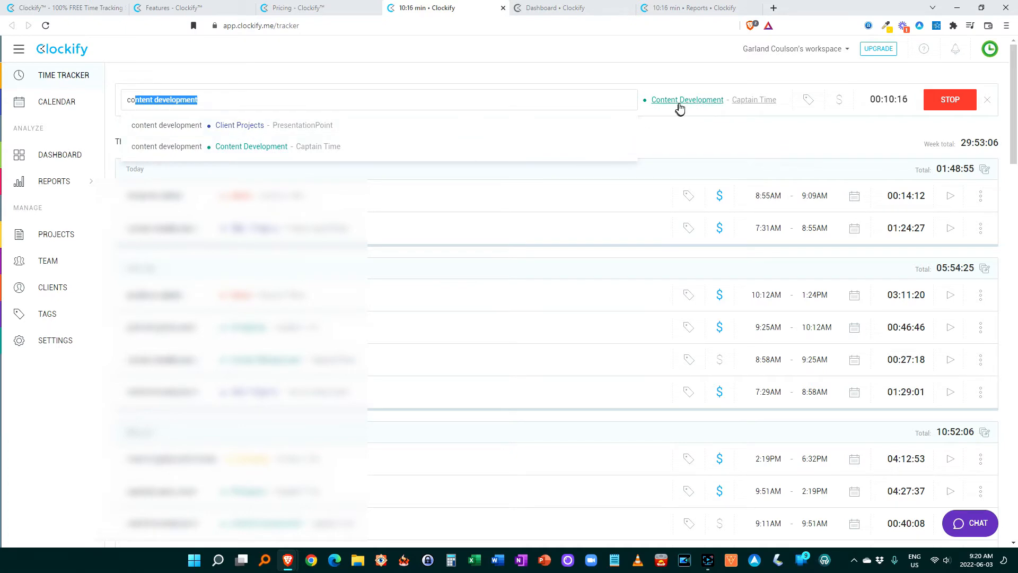
{"action": "left_click", "coordinate": [686, 100]}
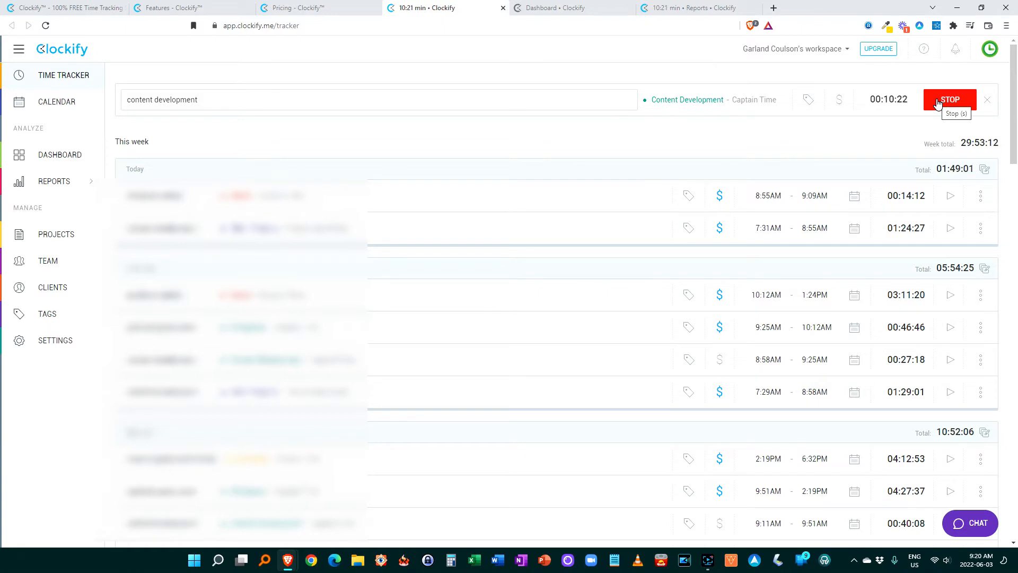
Stop the 'content development' timer at 10:23 and restart it from the saved entry
{"action": "left_click", "coordinate": [950, 99]}
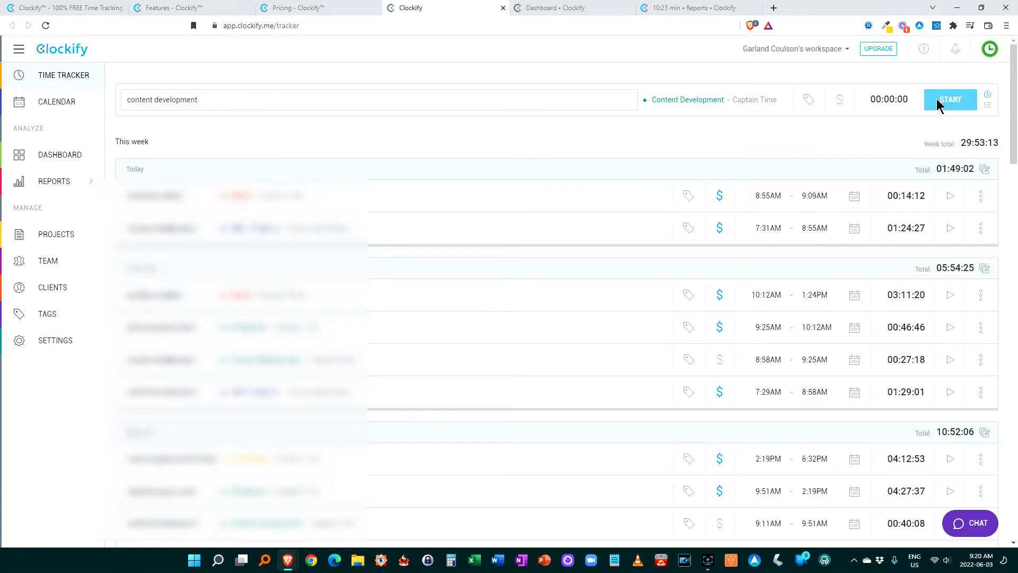
{"action": "left_click", "coordinate": [950, 99]}
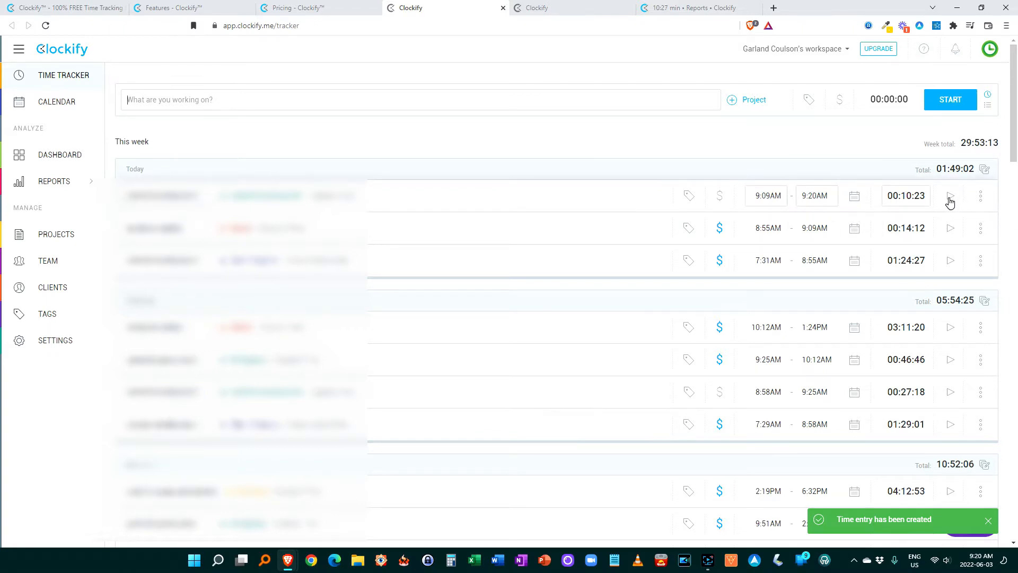
{"action": "left_click", "coordinate": [950, 99]}
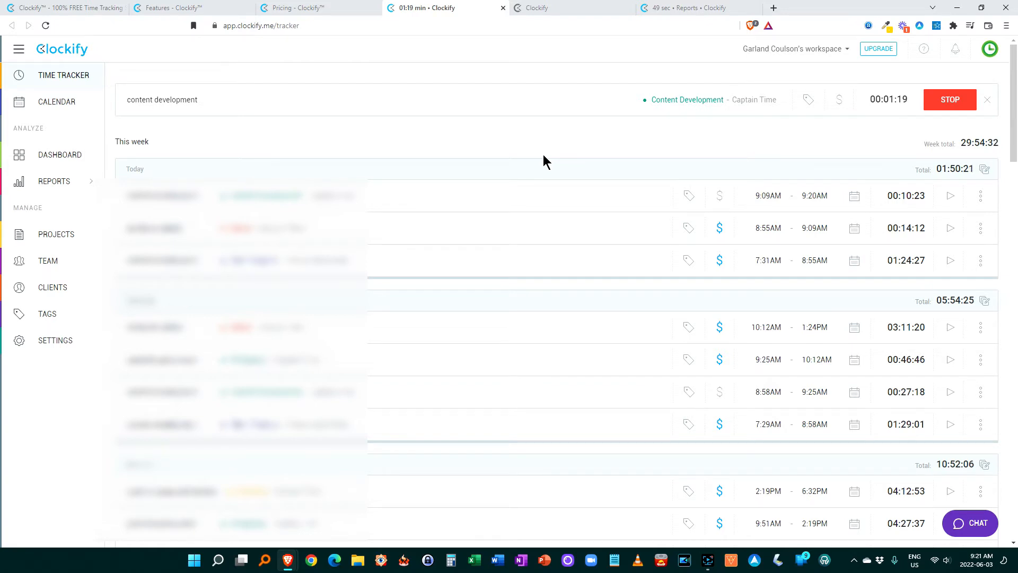
{"action": "mouse_move", "coordinate": [377, 208]}
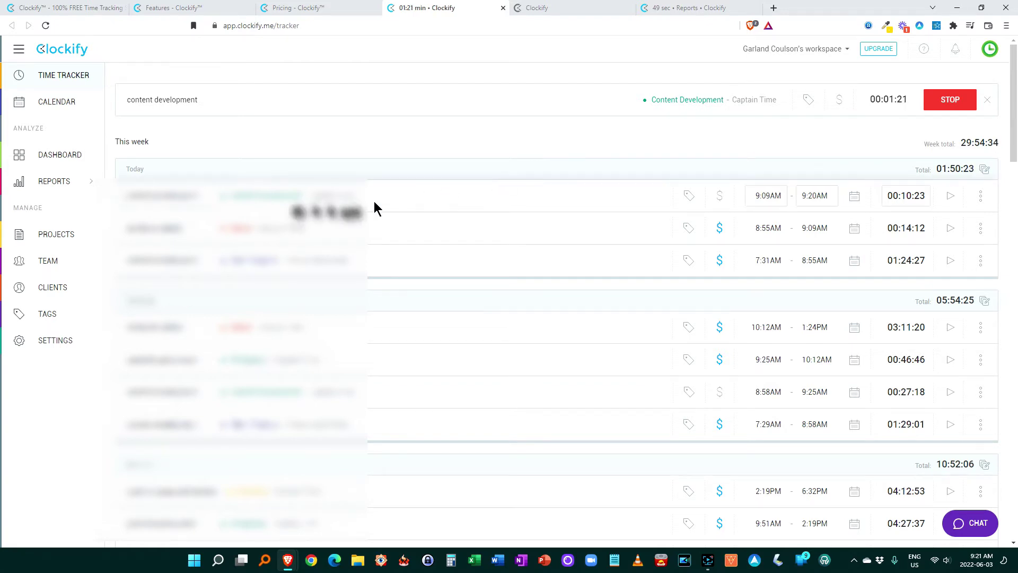
{"action": "mouse_move", "coordinate": [560, 139]}
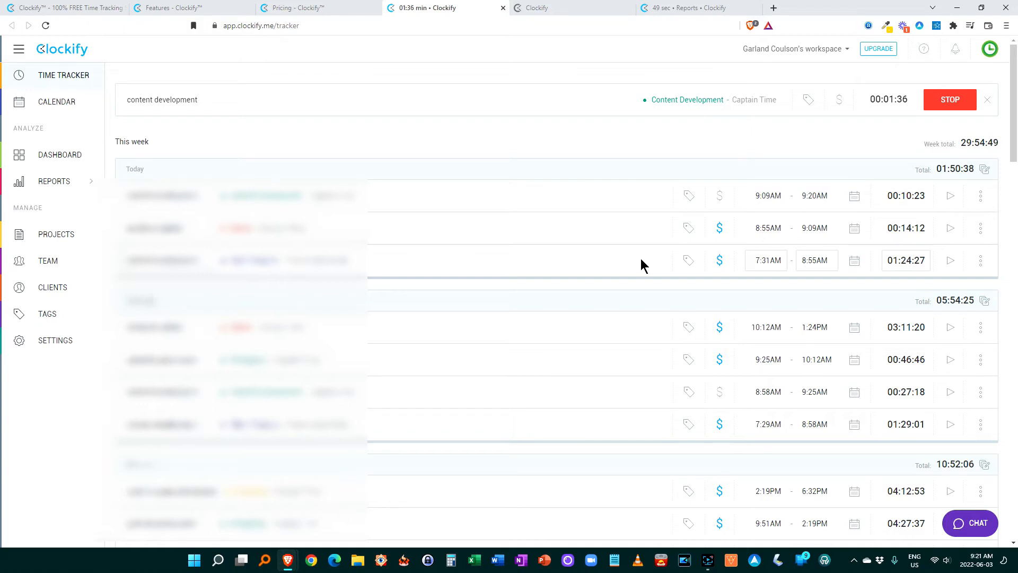
{"action": "mouse_move", "coordinate": [59, 91]}
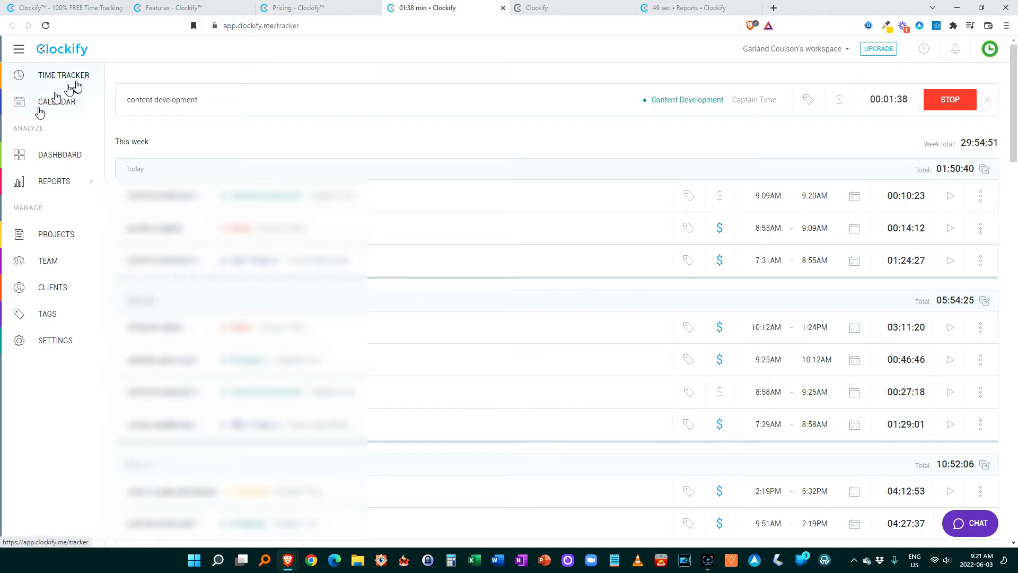
{"action": "mouse_move", "coordinate": [95, 283]}
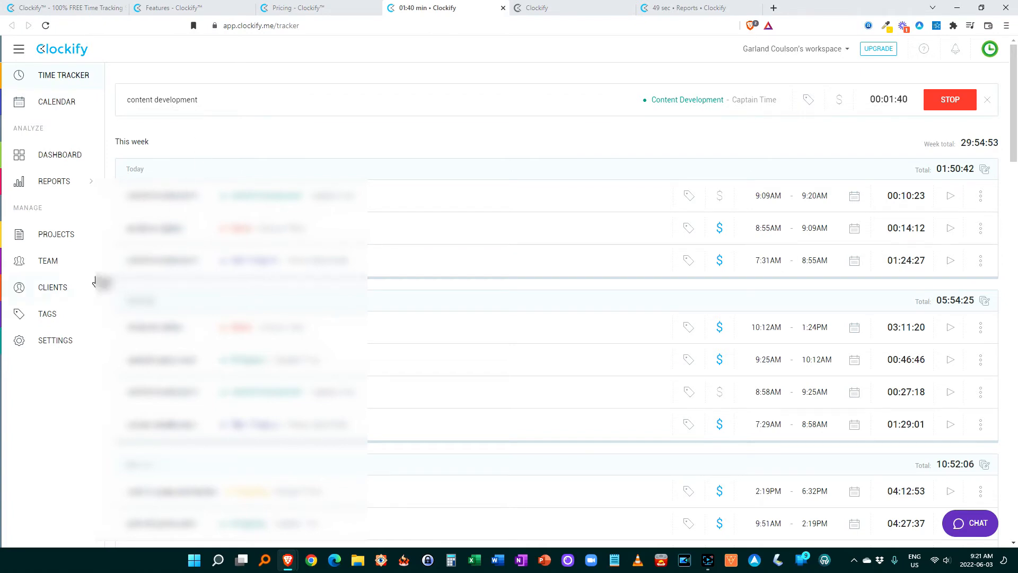
View the team members list, then the dashboard's 29:53:13 weekly overview
{"action": "left_click", "coordinate": [47, 260]}
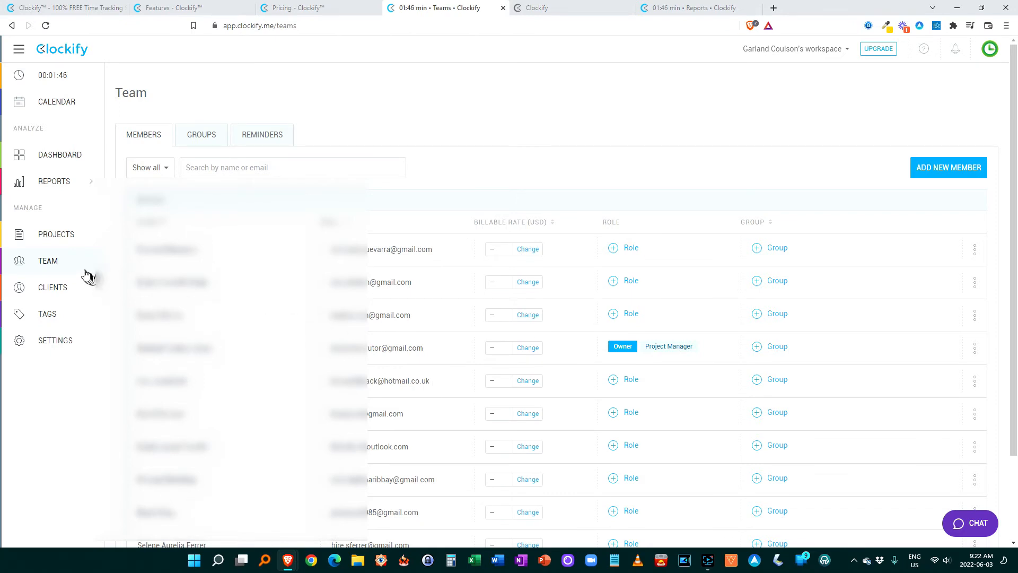
{"action": "left_click", "coordinate": [55, 234]}
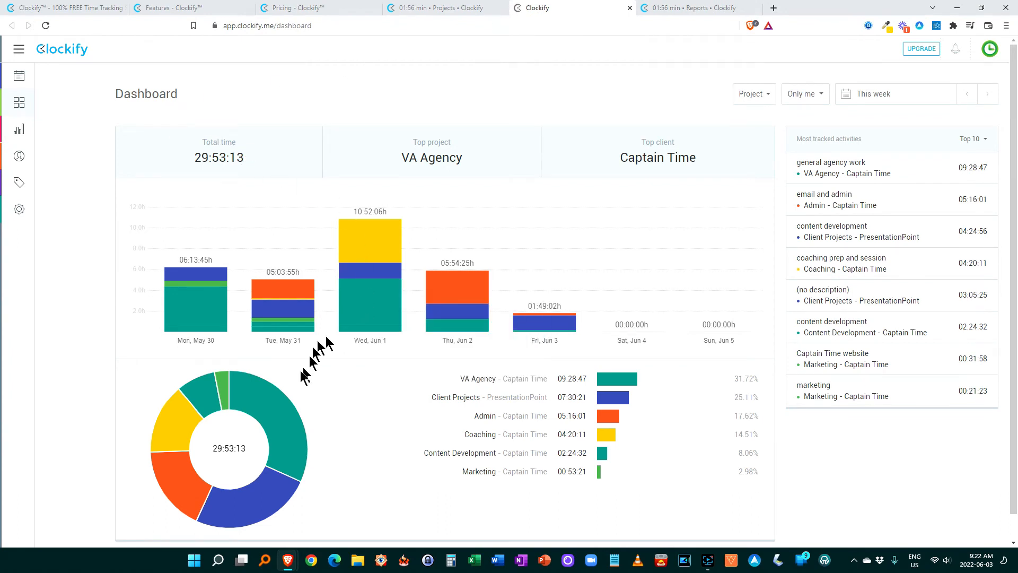
{"action": "mouse_move", "coordinate": [494, 280]}
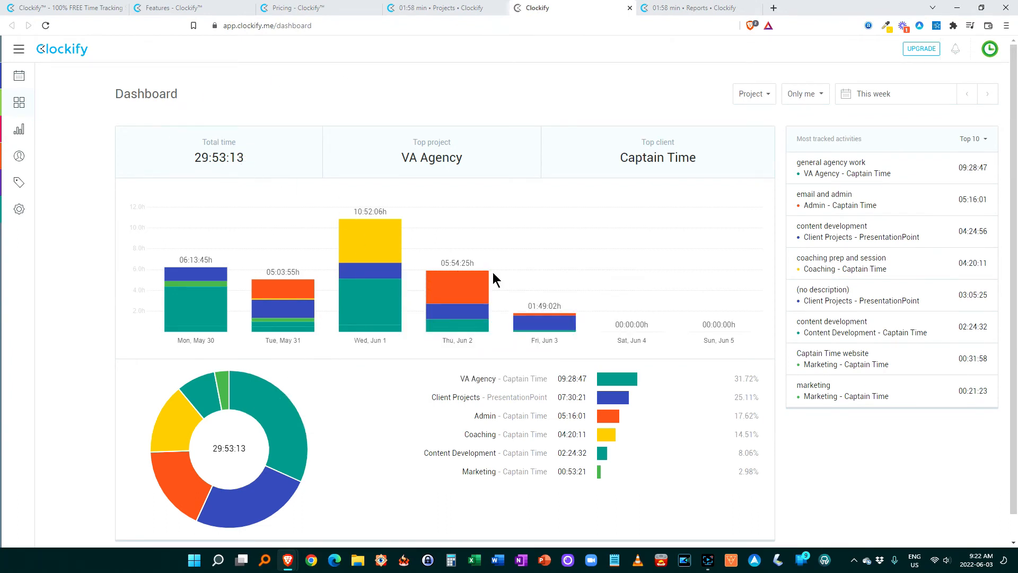
{"action": "mouse_move", "coordinate": [688, 8]}
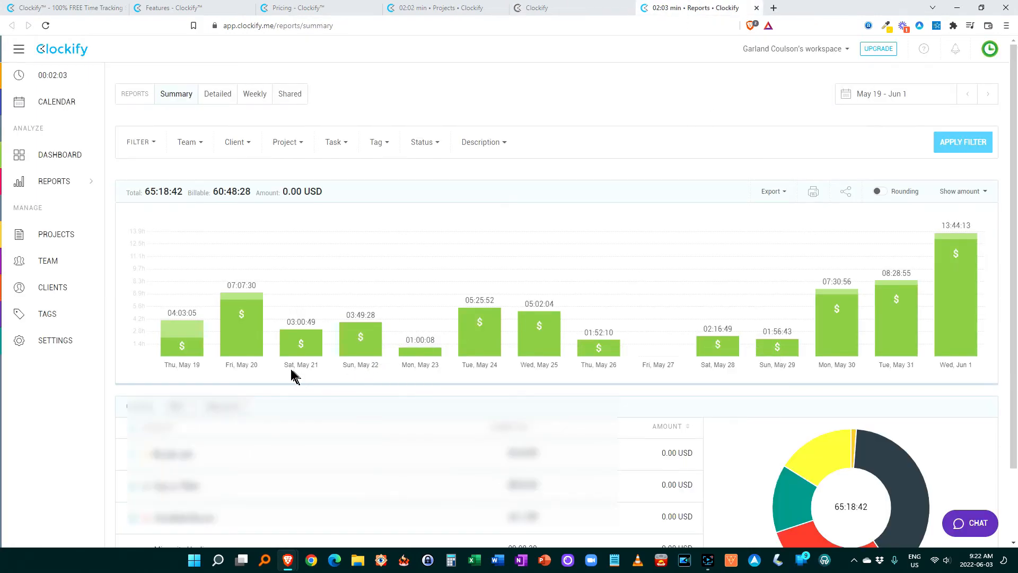
{"action": "mouse_move", "coordinate": [465, 277]}
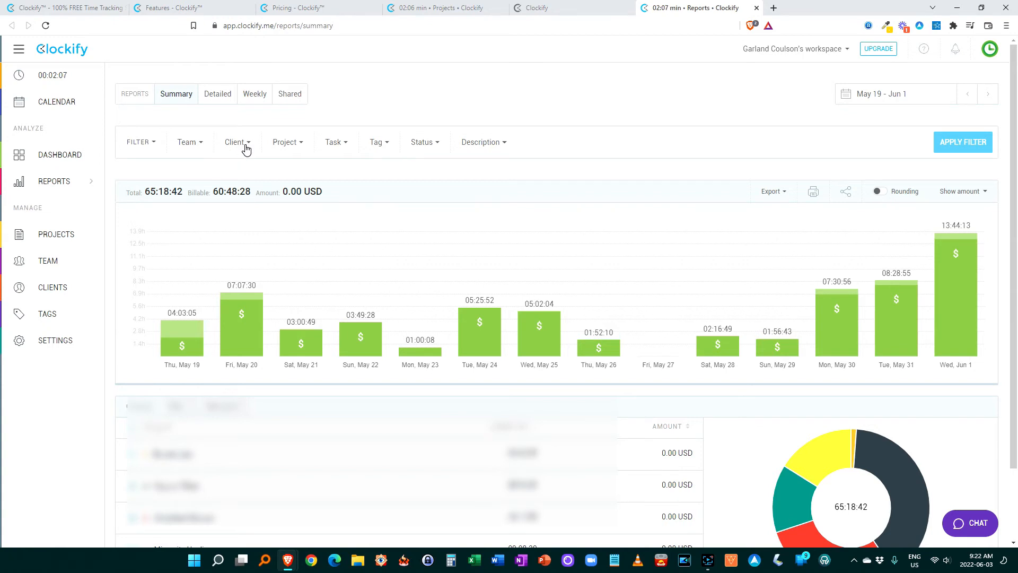
{"action": "mouse_move", "coordinate": [280, 148]}
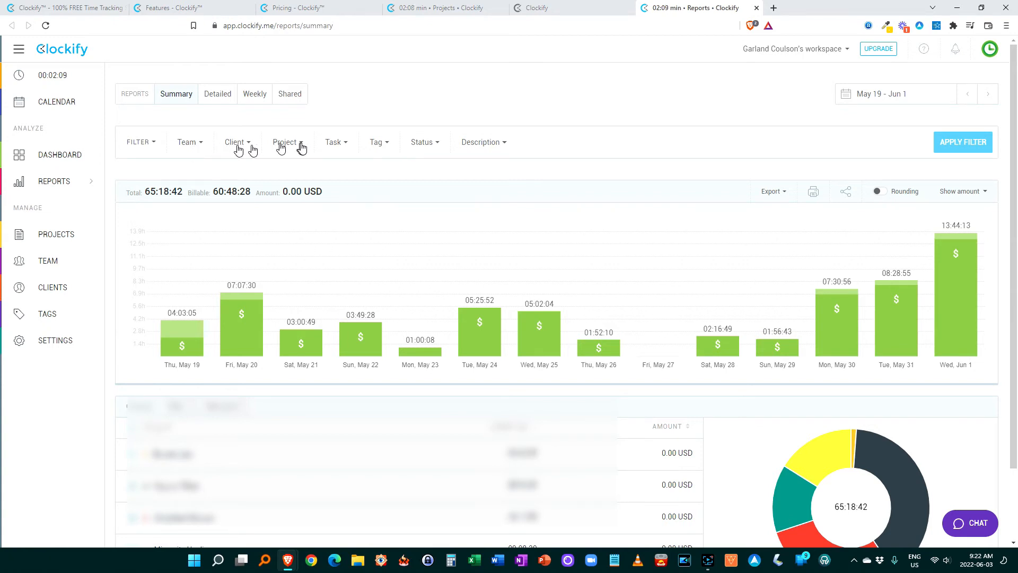
{"action": "mouse_move", "coordinate": [400, 146]}
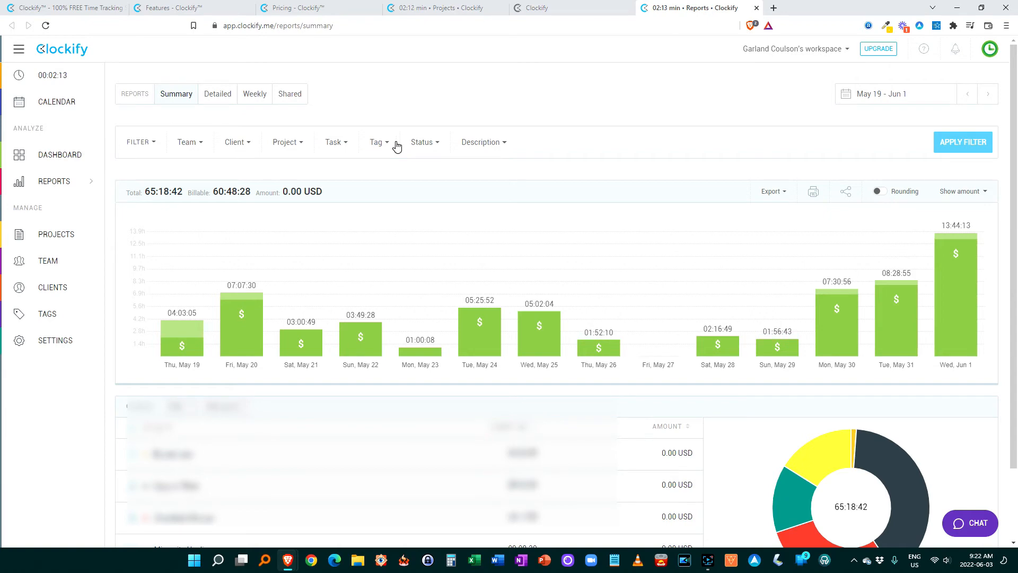
{"action": "mouse_move", "coordinate": [892, 106]}
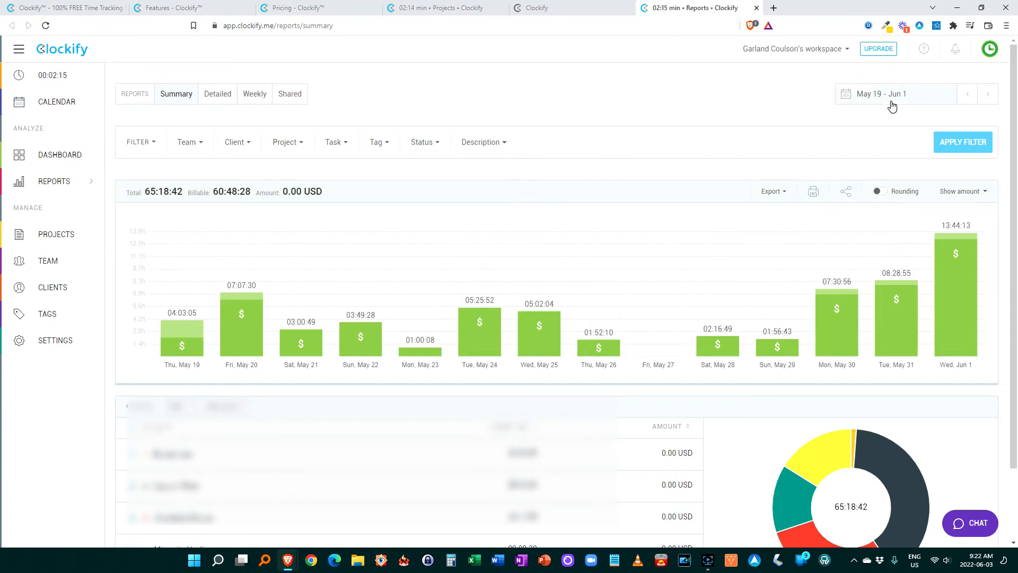
Review the May 19 – Jun 1 Summary report totalling 65:18:42
{"action": "left_click", "coordinate": [893, 93]}
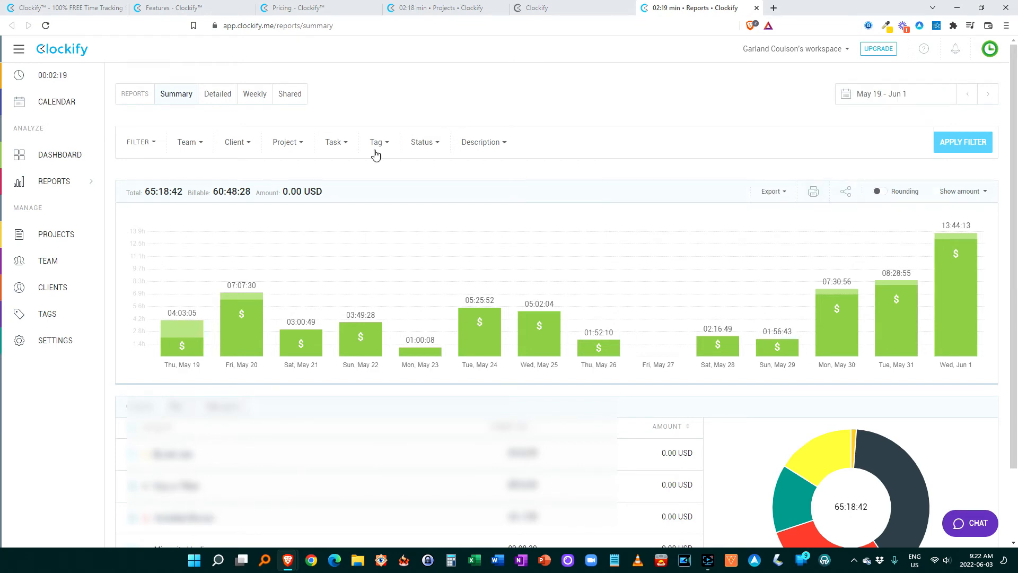
{"action": "mouse_move", "coordinate": [525, 89]}
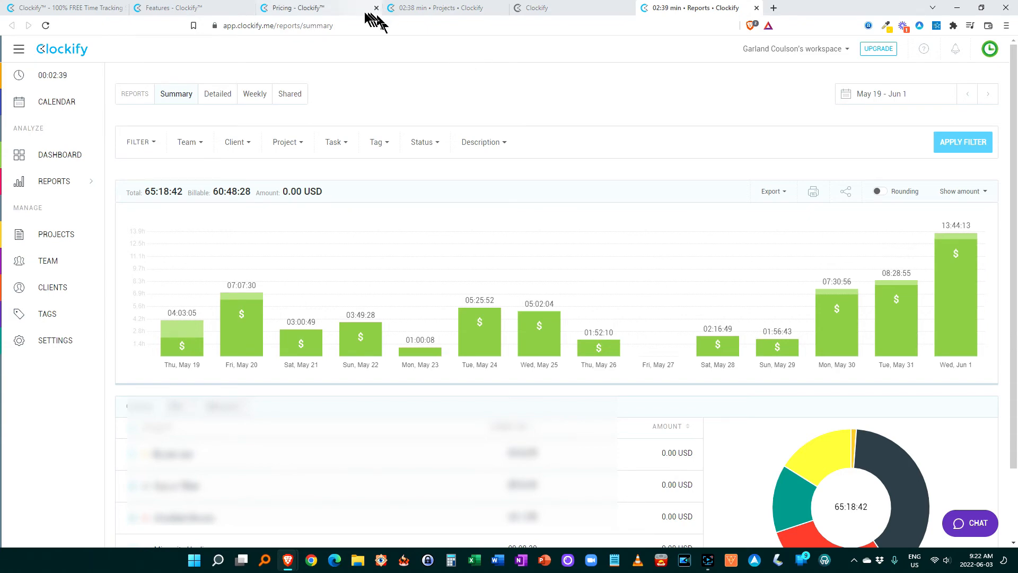
Revisit the pricing plans, then go via the homepage to the projects list
{"action": "left_click", "coordinate": [295, 8]}
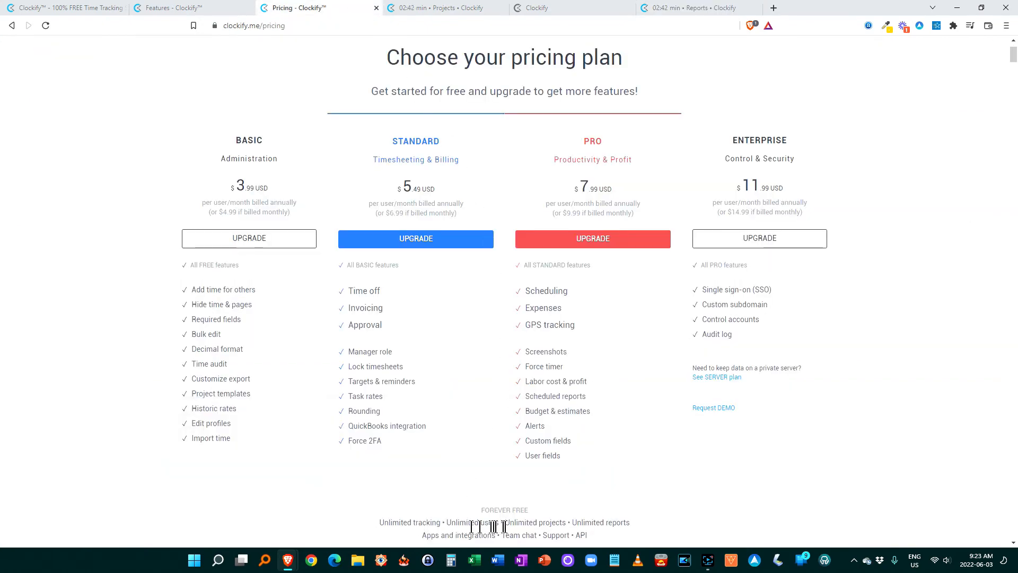
{"action": "mouse_move", "coordinate": [613, 526]}
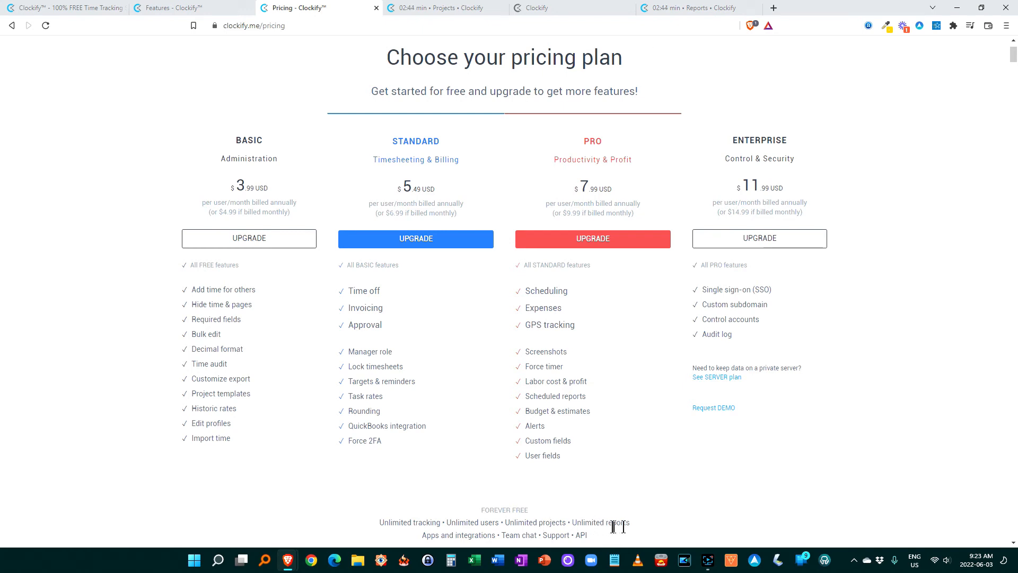
{"action": "scroll", "scroll_direction": "down", "scroll_amount": 3}
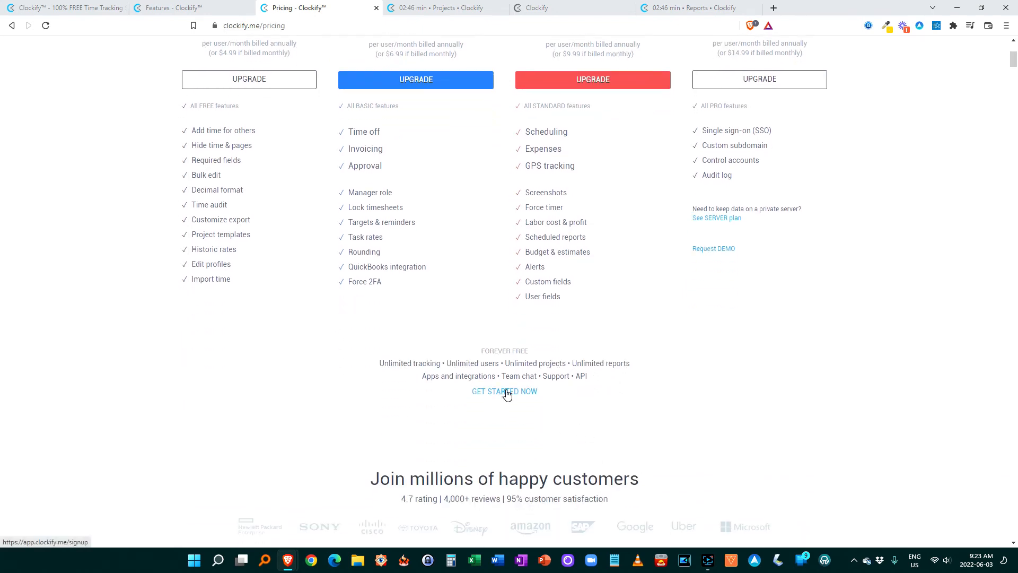
{"action": "scroll", "scroll_direction": "up", "scroll_amount": 3}
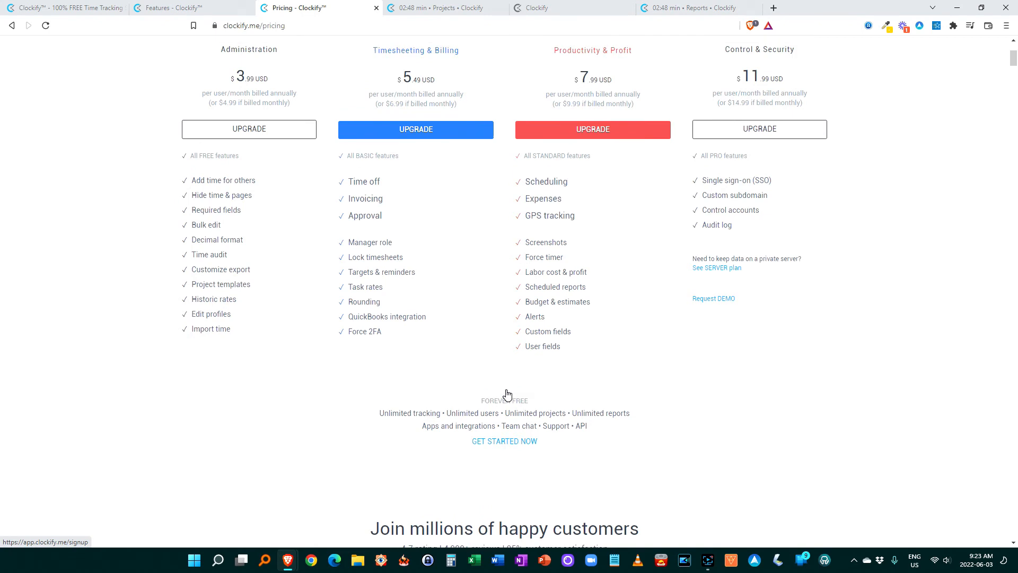
{"action": "scroll", "scroll_direction": "up", "scroll_amount": 3}
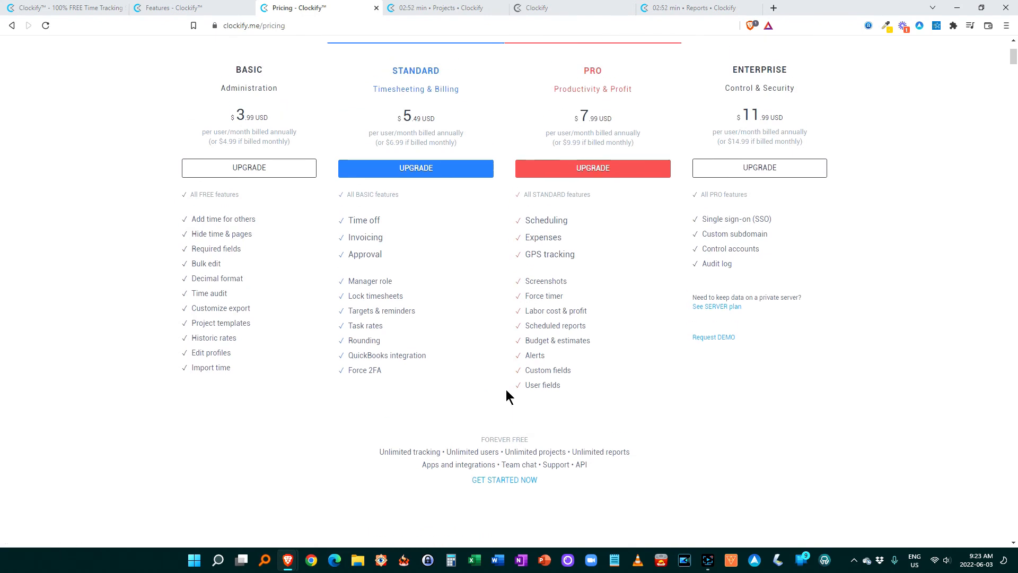
{"action": "mouse_move", "coordinate": [168, 316]}
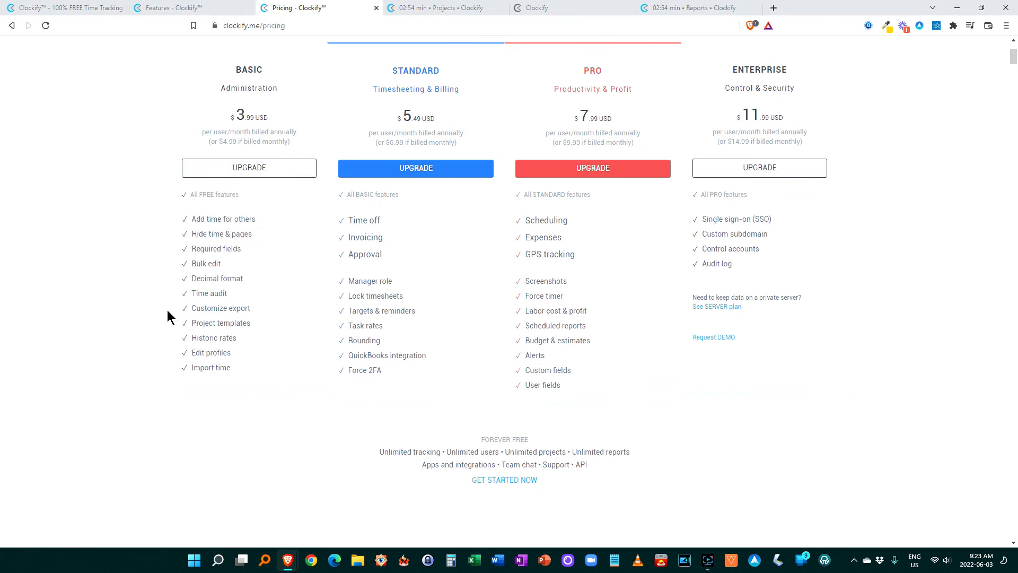
{"action": "mouse_move", "coordinate": [241, 199]}
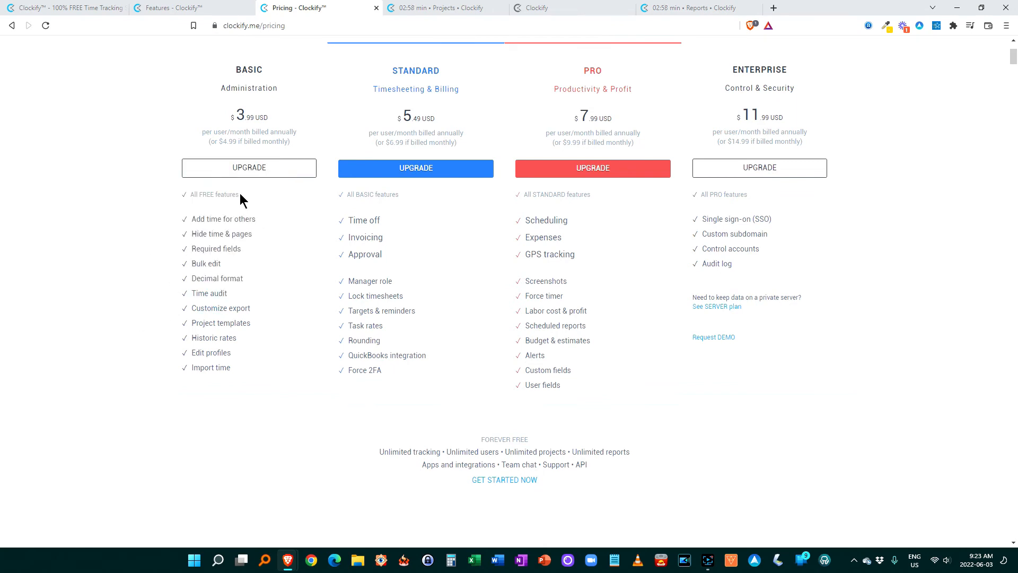
{"action": "mouse_move", "coordinate": [364, 254]}
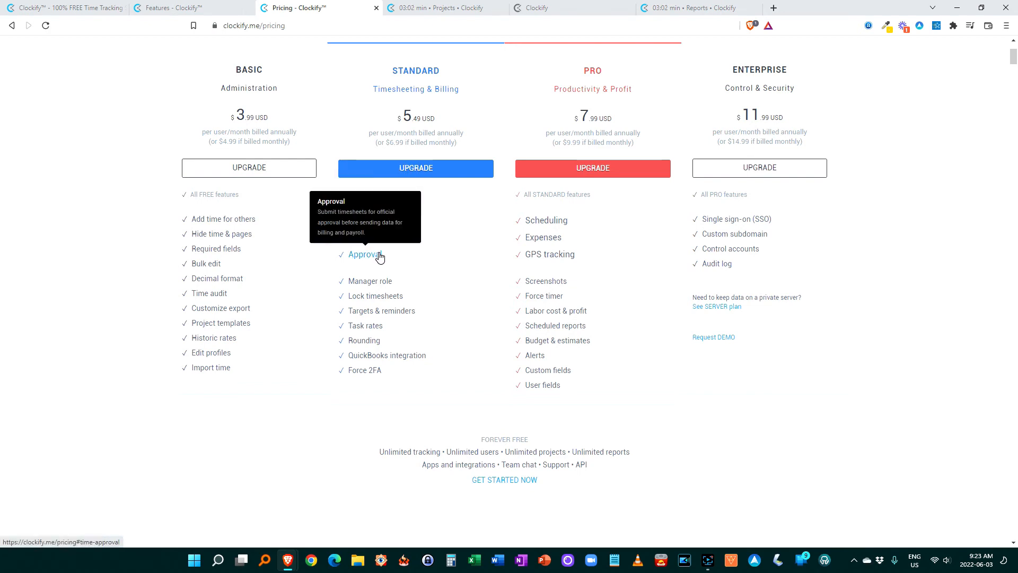
{"action": "mouse_move", "coordinate": [350, 264]}
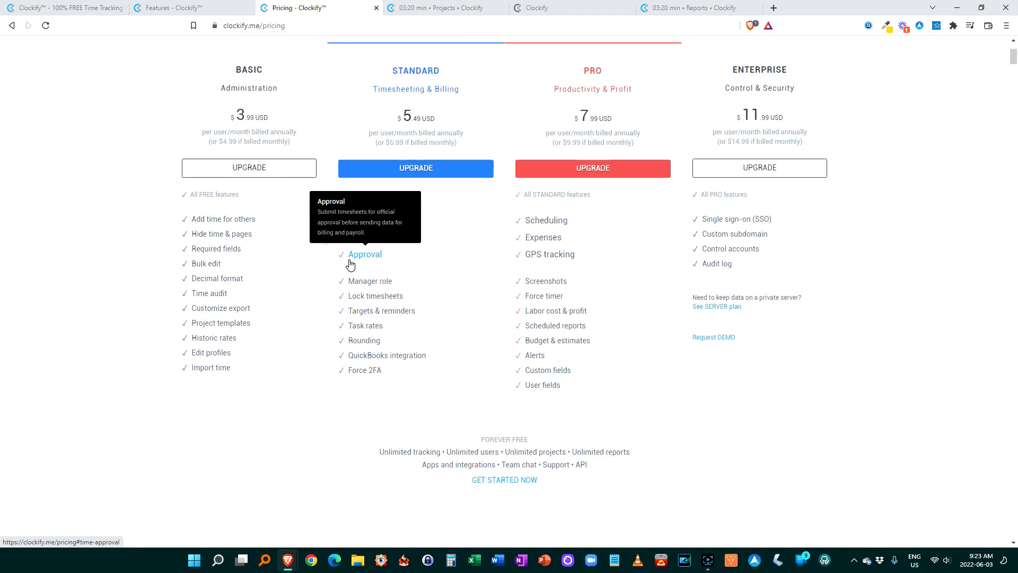
{"action": "left_click", "coordinate": [65, 8]}
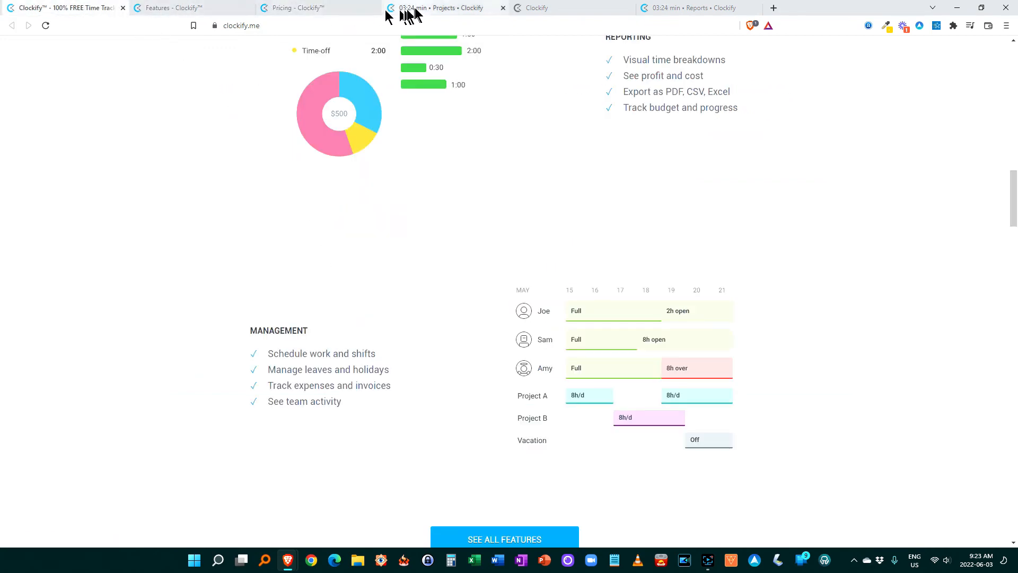
{"action": "left_click", "coordinate": [442, 8]}
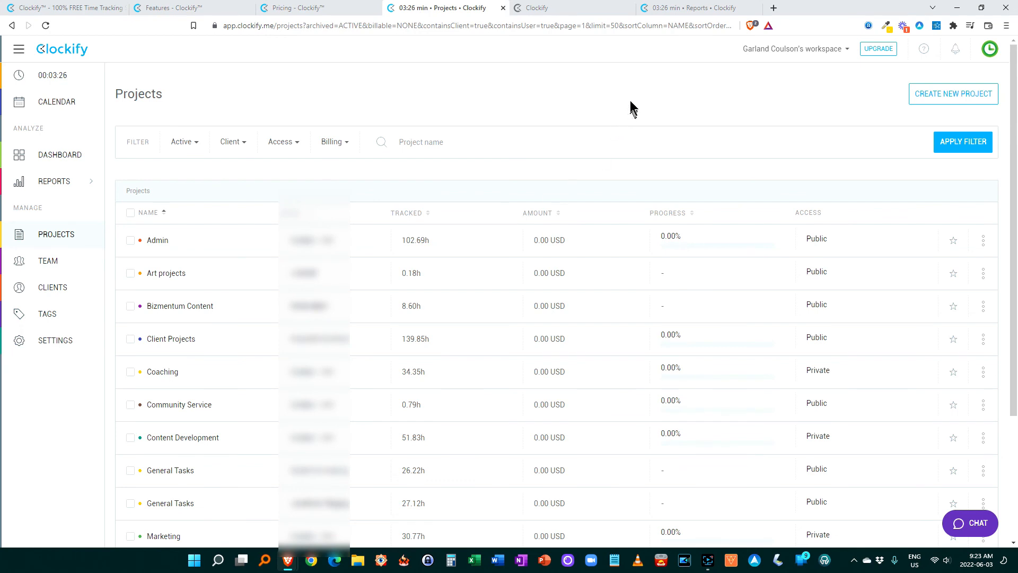